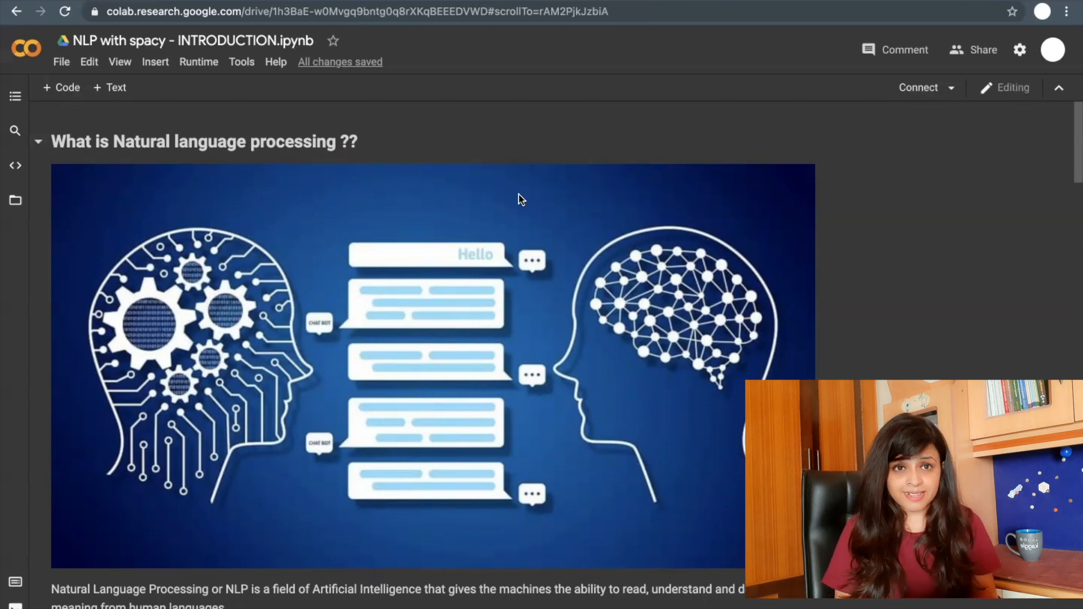
{"action": "scroll", "scroll_direction": "down", "scroll_amount": 3}
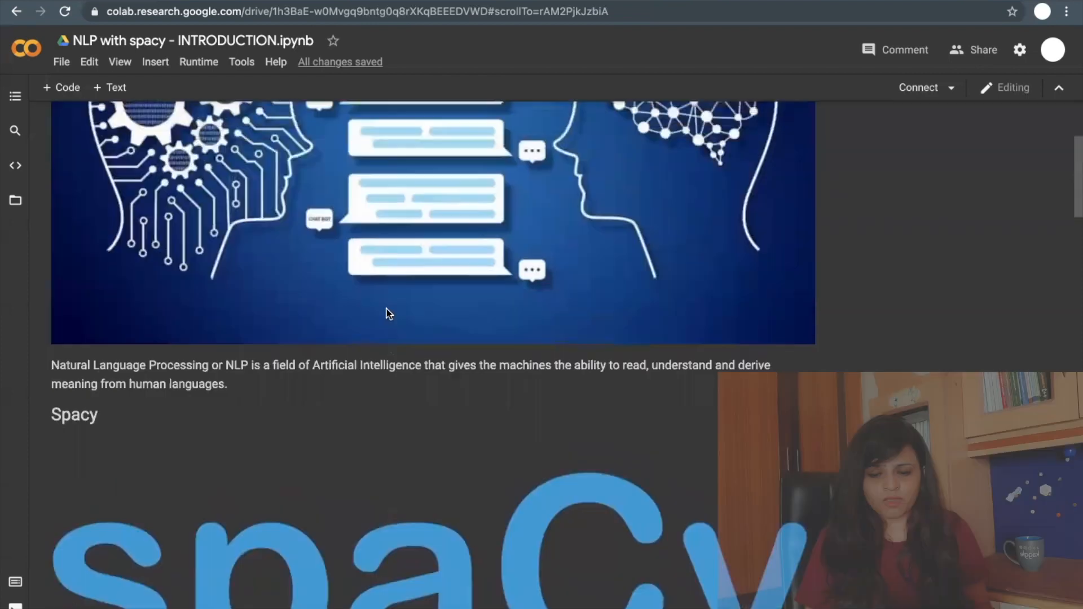
{"action": "scroll", "scroll_direction": "down", "scroll_amount": 3}
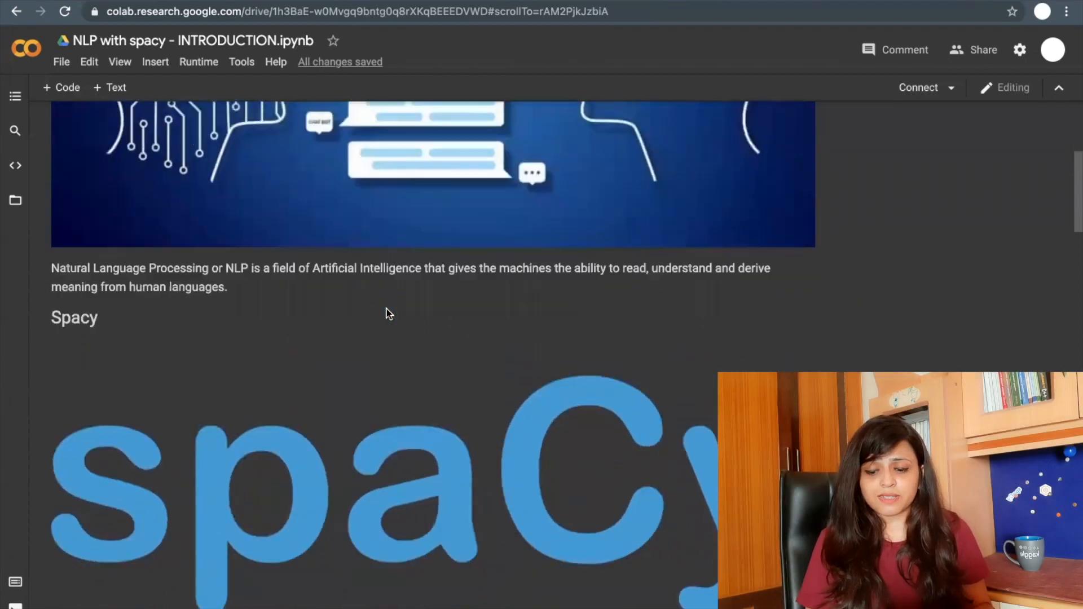
{"action": "scroll", "scroll_direction": "down", "scroll_amount": 3}
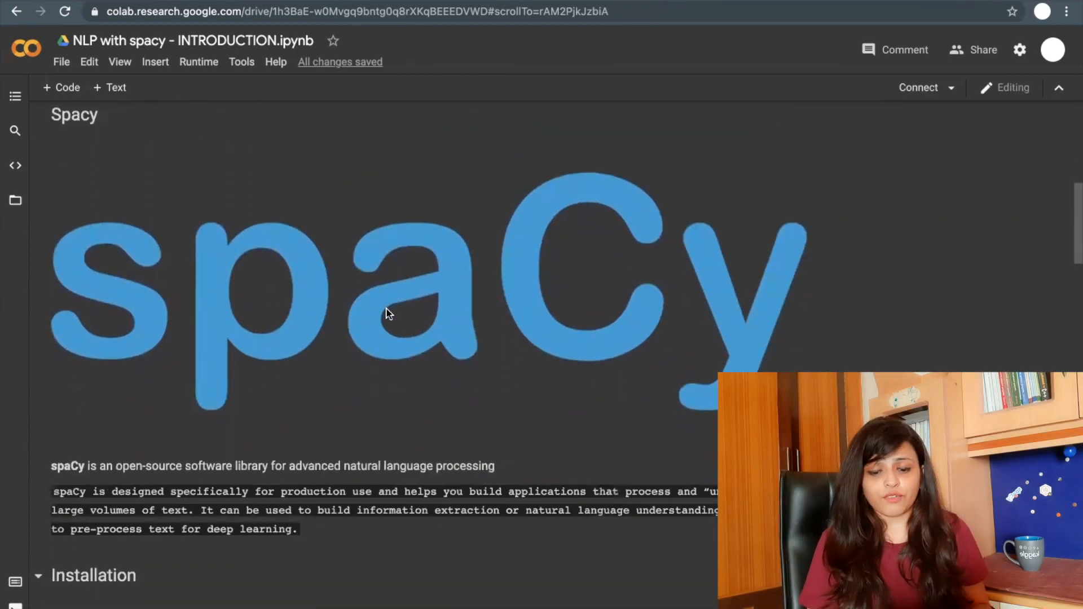
{"action": "scroll", "scroll_direction": "down", "scroll_amount": 3}
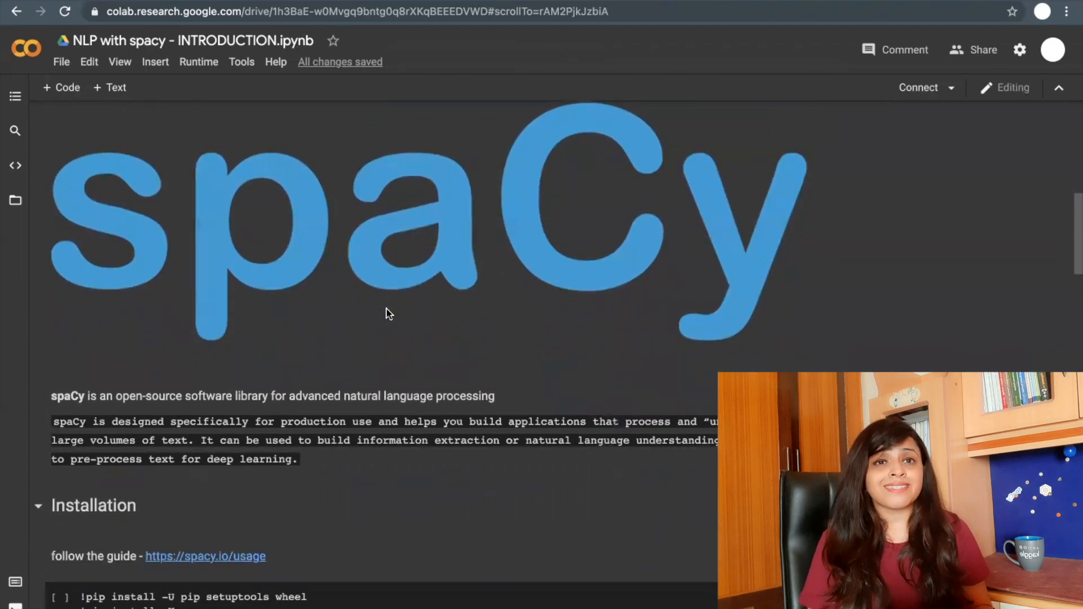
{"action": "scroll", "scroll_direction": "down", "scroll_amount": 3}
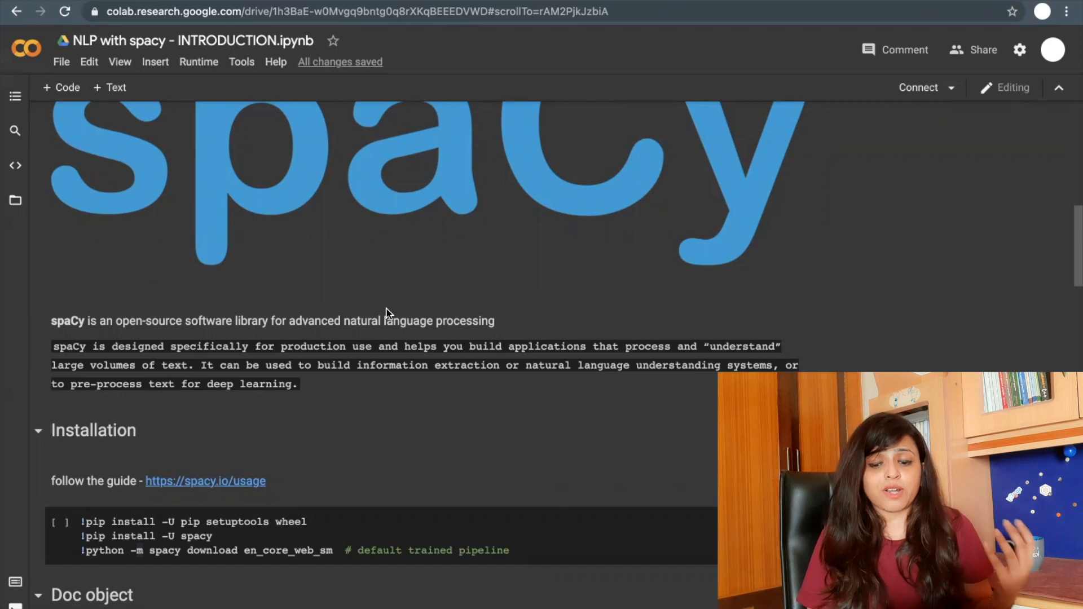
{"action": "scroll", "scroll_direction": "down", "scroll_amount": 3}
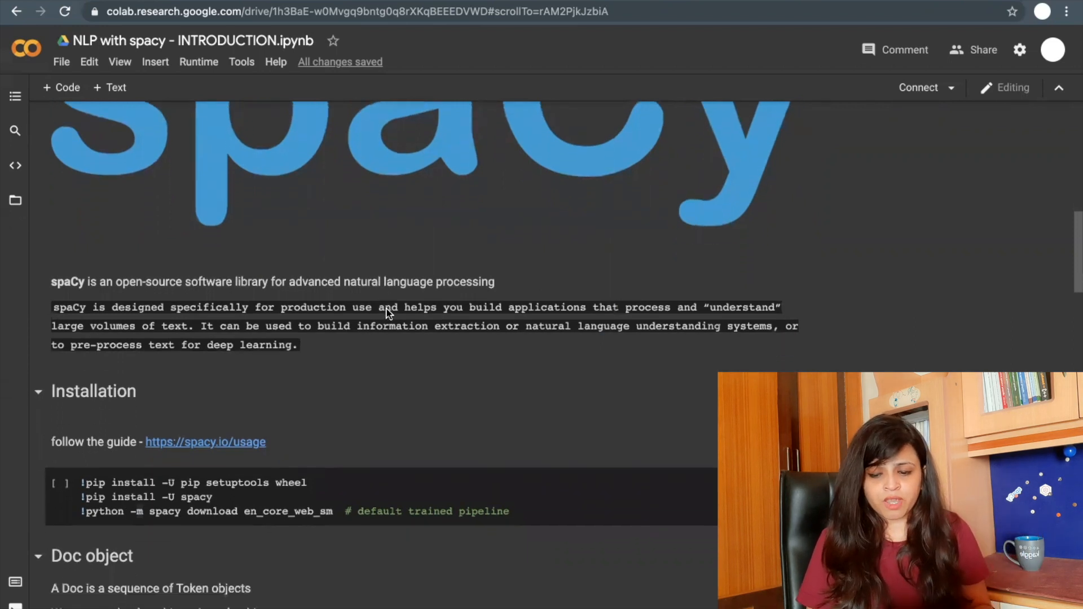
{"action": "scroll", "scroll_direction": "down", "scroll_amount": 3}
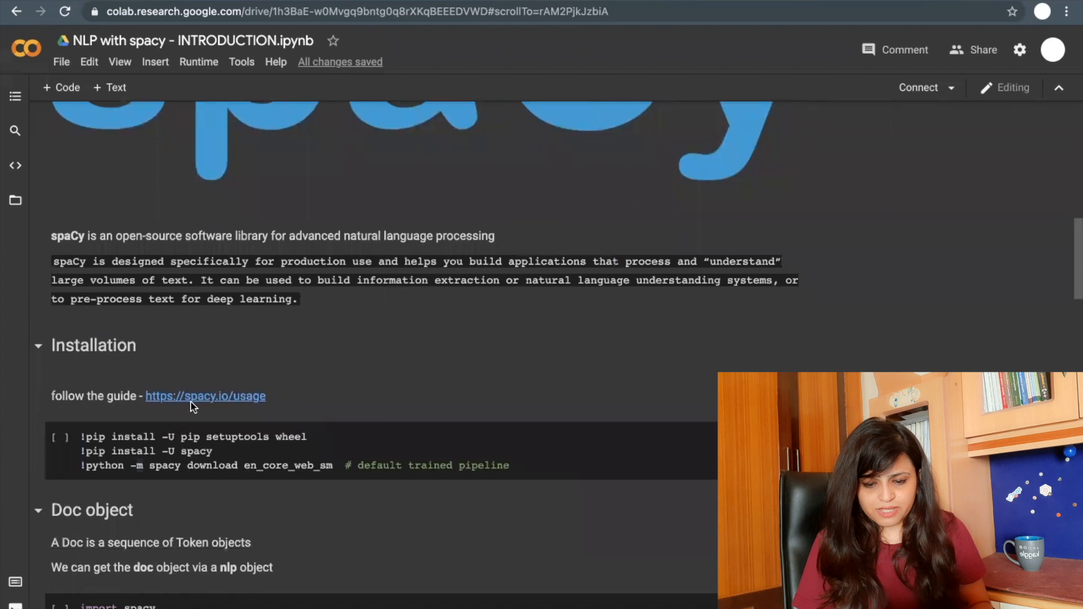
{"action": "right_click", "coordinate": [204, 396]}
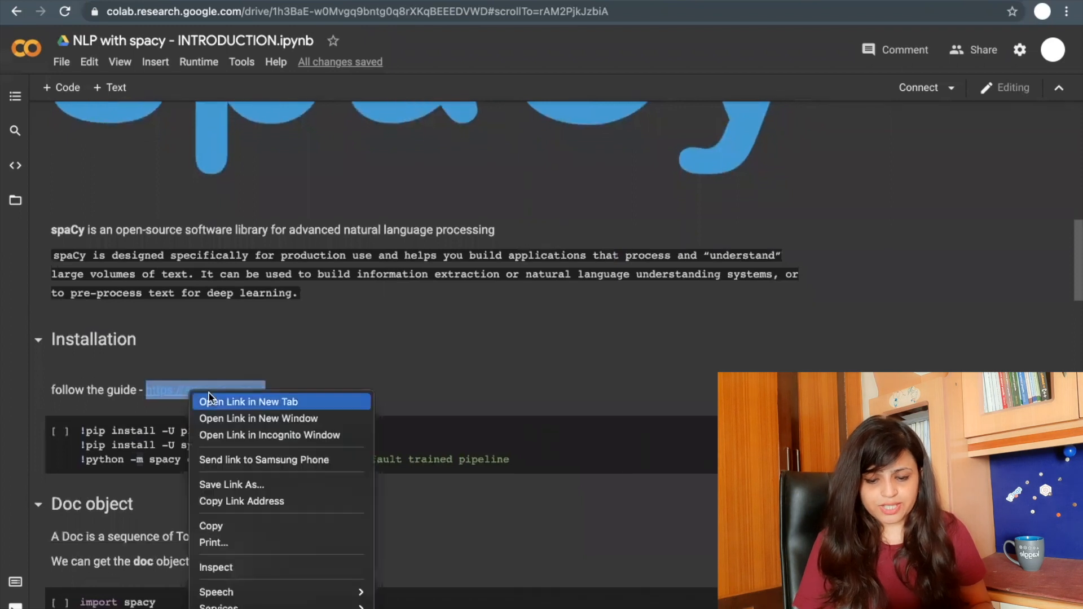
{"action": "left_click", "coordinate": [248, 402]}
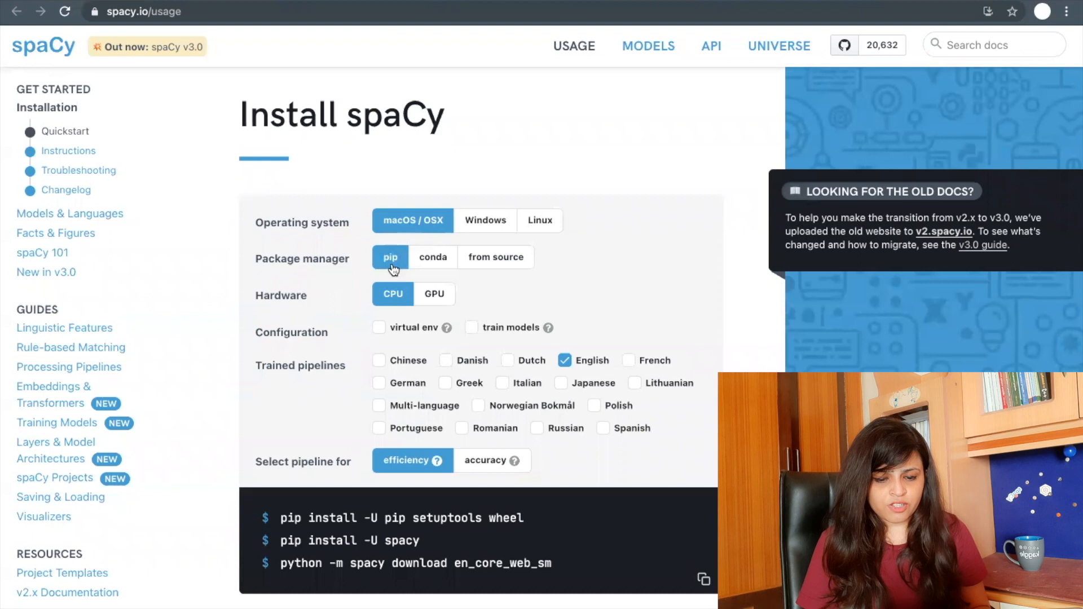
{"action": "mouse_move", "coordinate": [391, 277]}
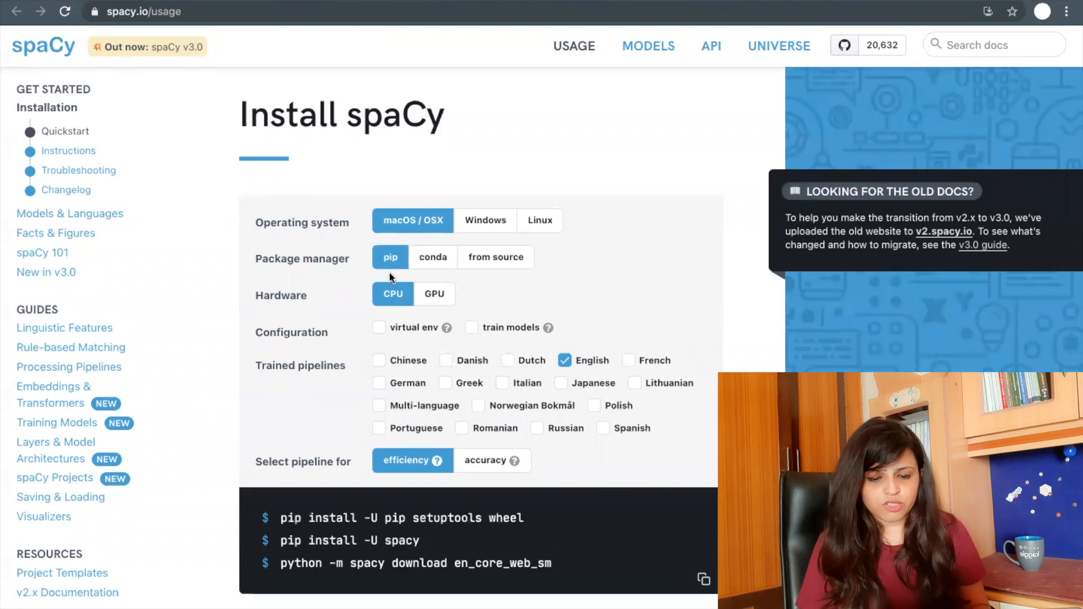
{"action": "mouse_move", "coordinate": [421, 312]}
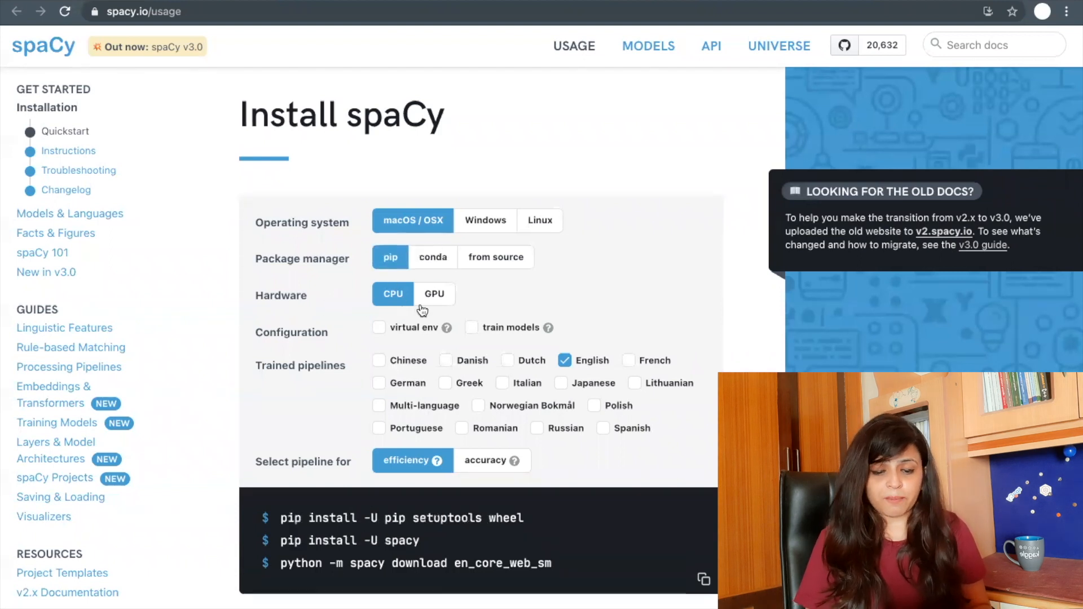
{"action": "scroll", "scroll_direction": "down", "scroll_amount": 3}
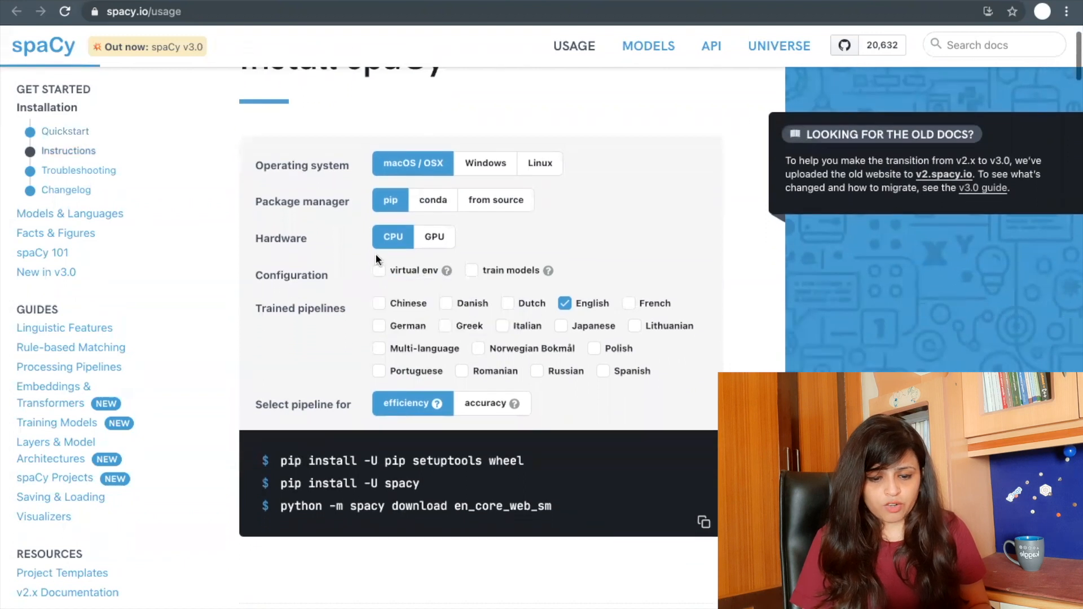
{"action": "left_click", "coordinate": [379, 270]}
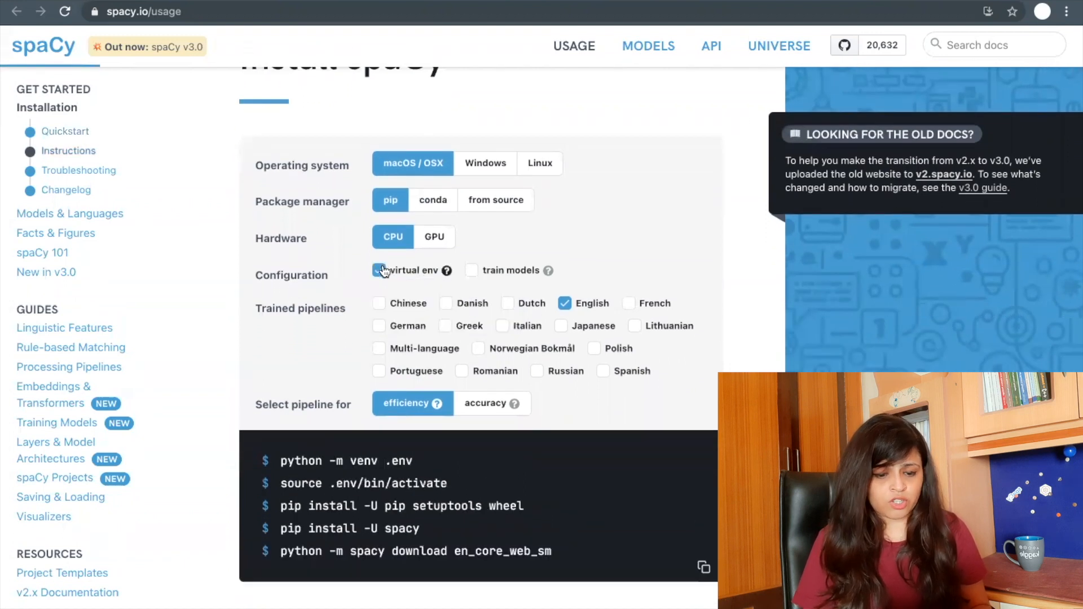
{"action": "left_click", "coordinate": [470, 270]}
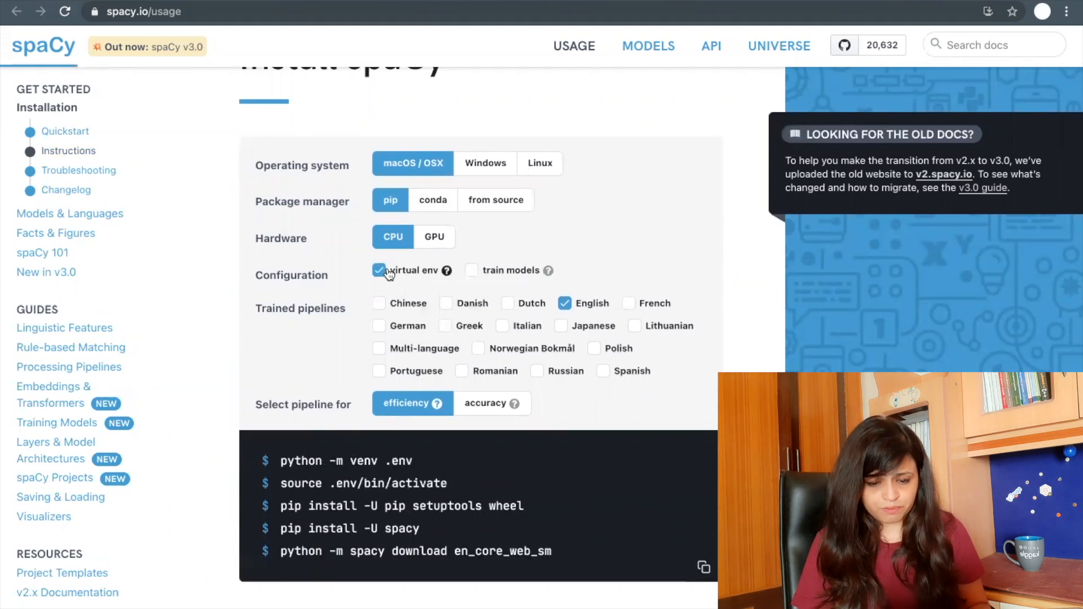
{"action": "left_click", "coordinate": [380, 269]}
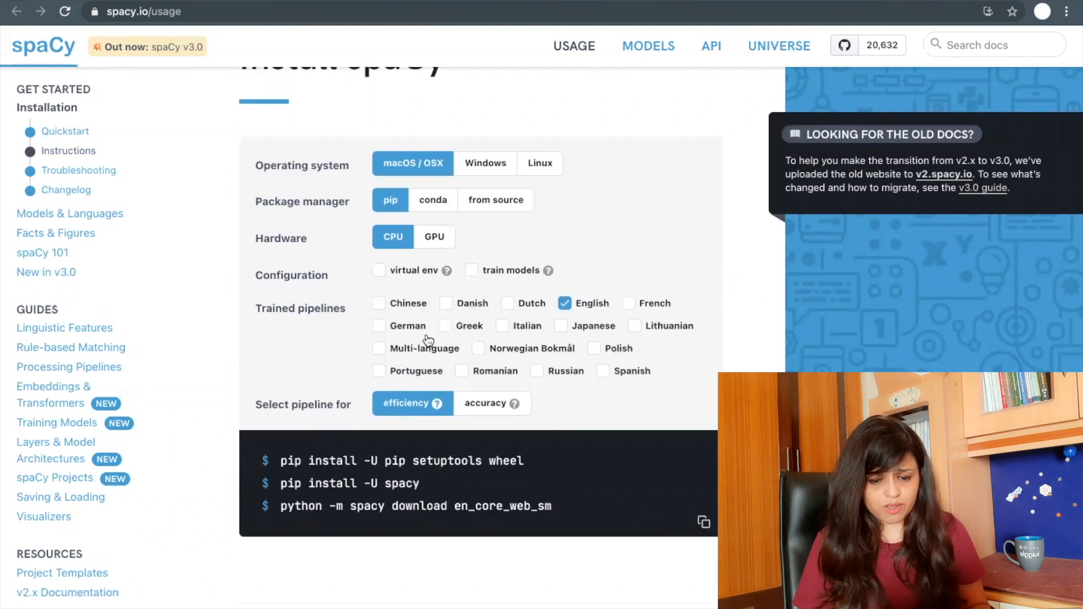
{"action": "scroll", "scroll_direction": "down", "scroll_amount": 3}
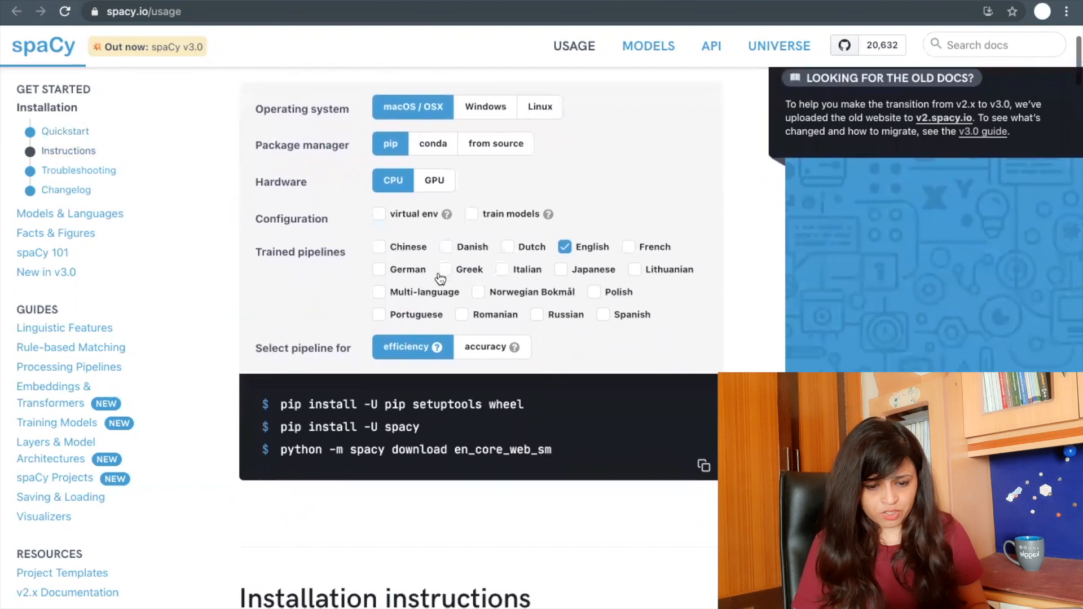
{"action": "mouse_move", "coordinate": [300, 274]}
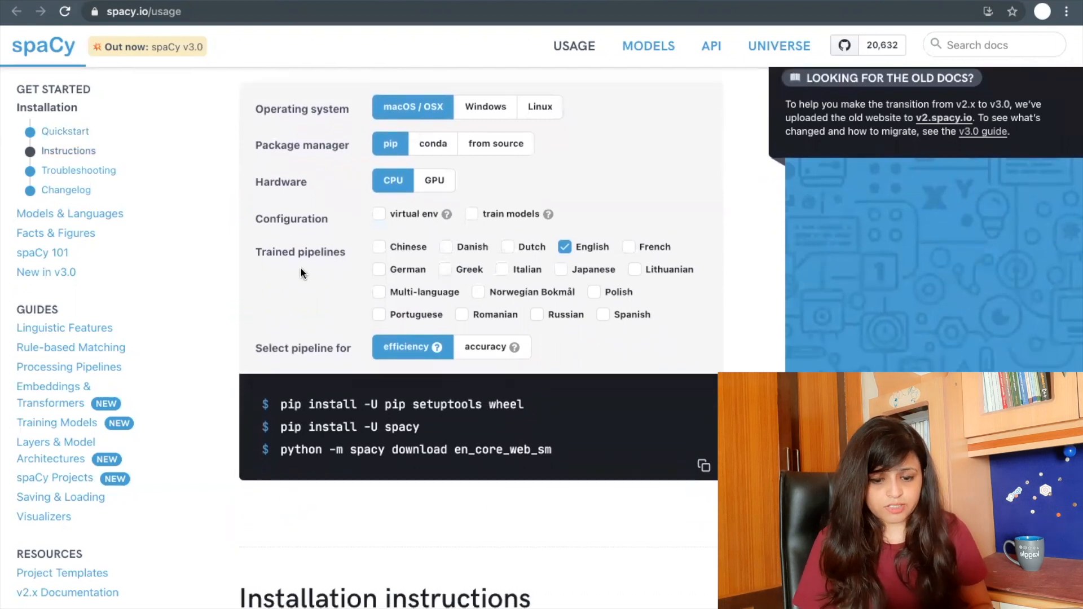
{"action": "mouse_move", "coordinate": [368, 260]}
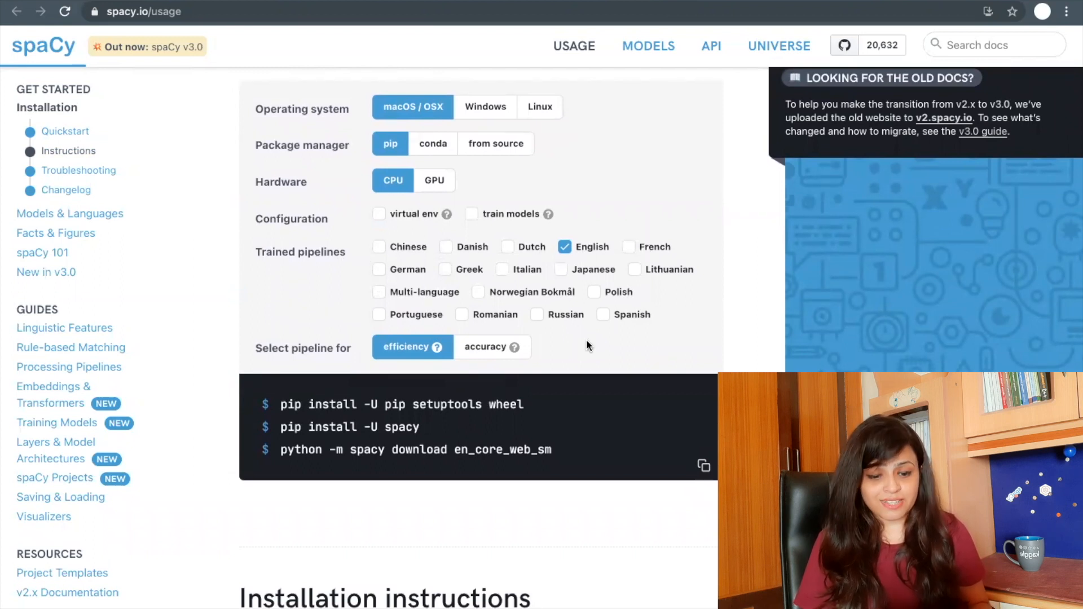
{"action": "scroll", "scroll_direction": "down", "scroll_amount": 3}
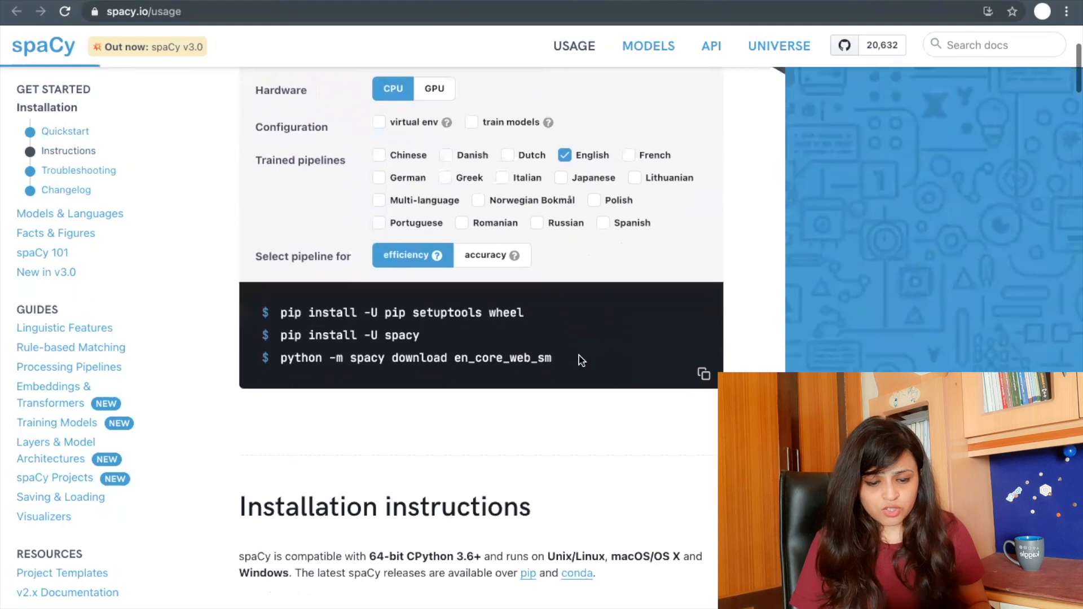
{"action": "left_click_drag", "start_coordinate": [280, 312], "coordinate": [553, 358]}
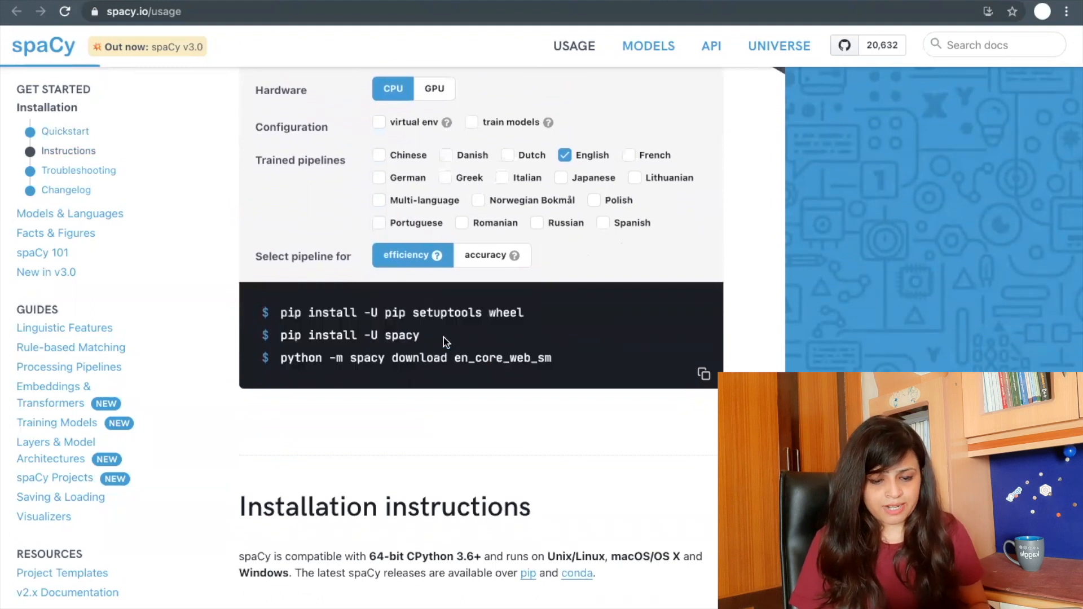
{"action": "left_click_drag", "start_coordinate": [281, 313], "coordinate": [524, 313]}
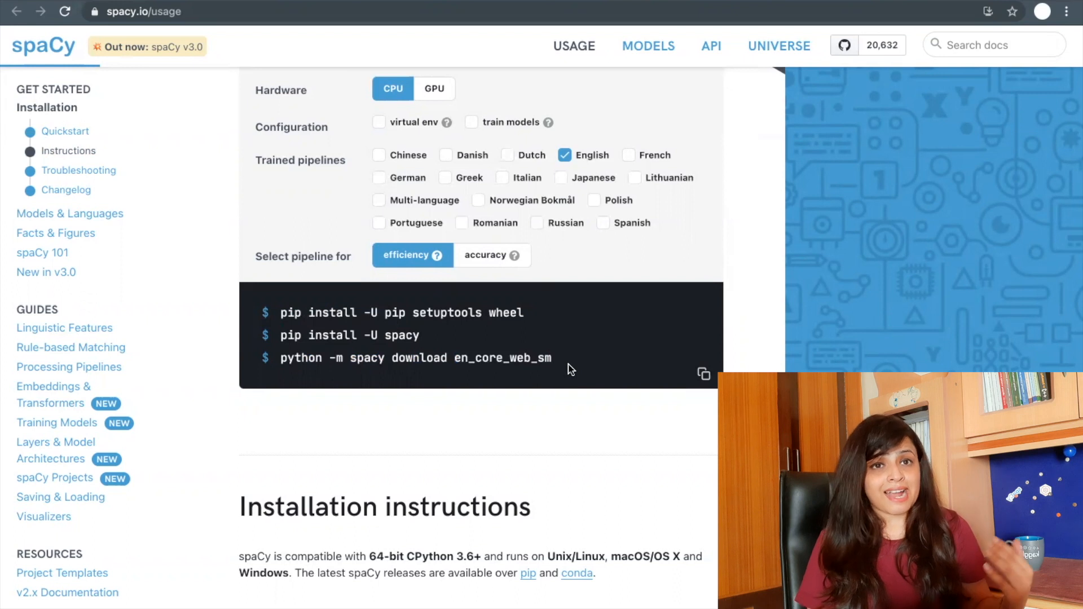
{"action": "mouse_move", "coordinate": [555, 364]}
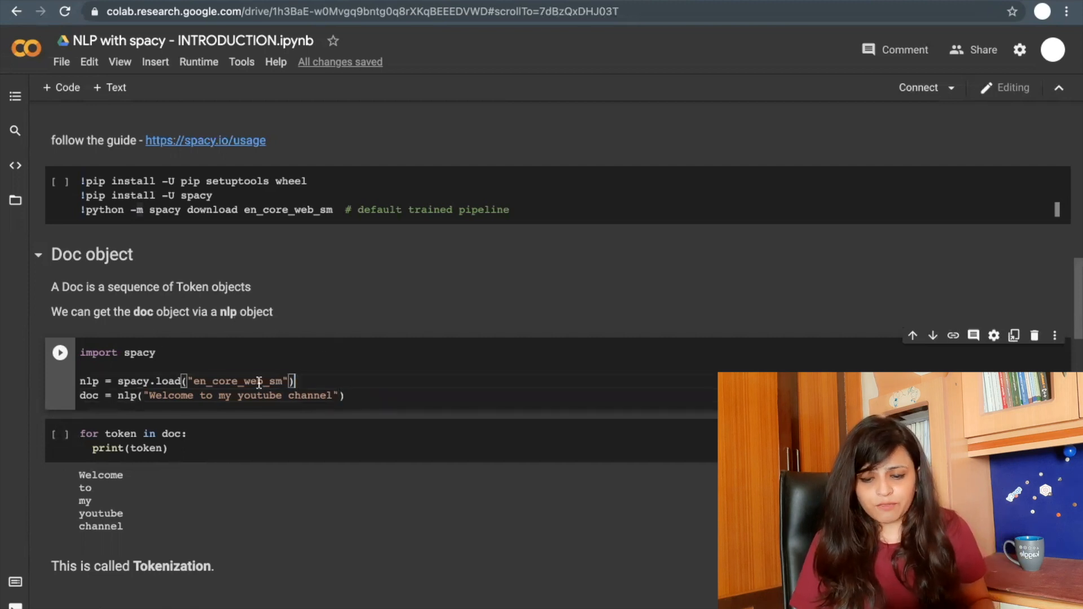
{"action": "double_click", "coordinate": [99, 353]}
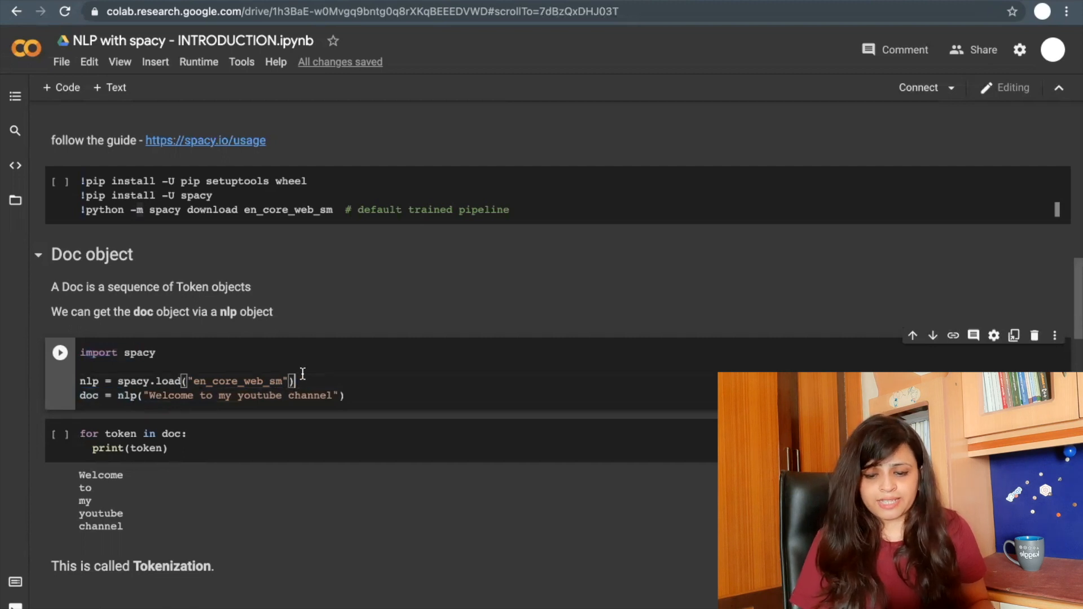
{"action": "mouse_move", "coordinate": [230, 380]}
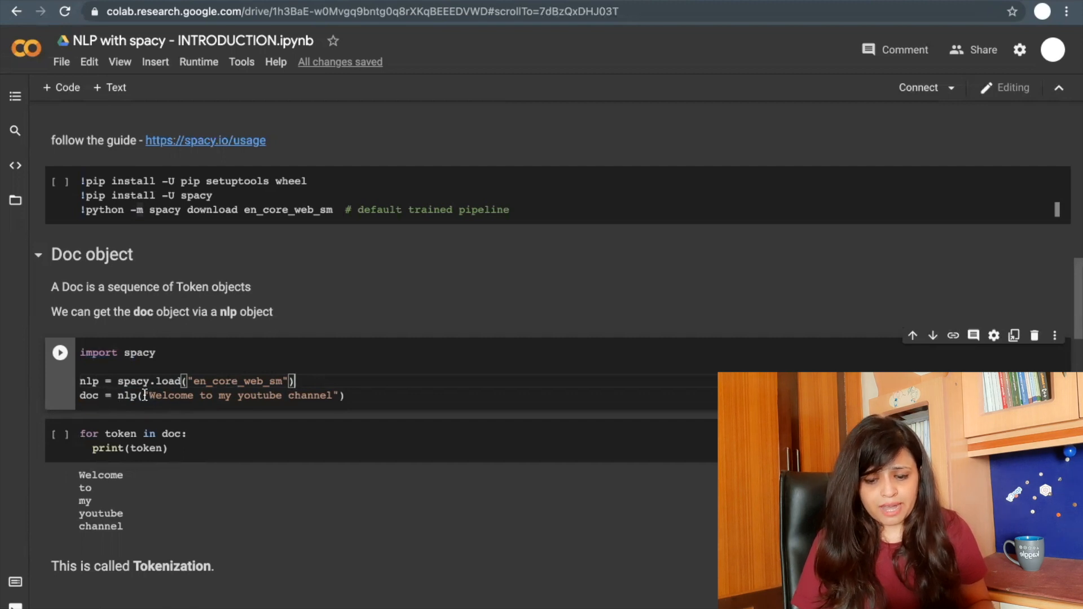
{"action": "left_click_drag", "start_coordinate": [150, 395], "coordinate": [332, 395]}
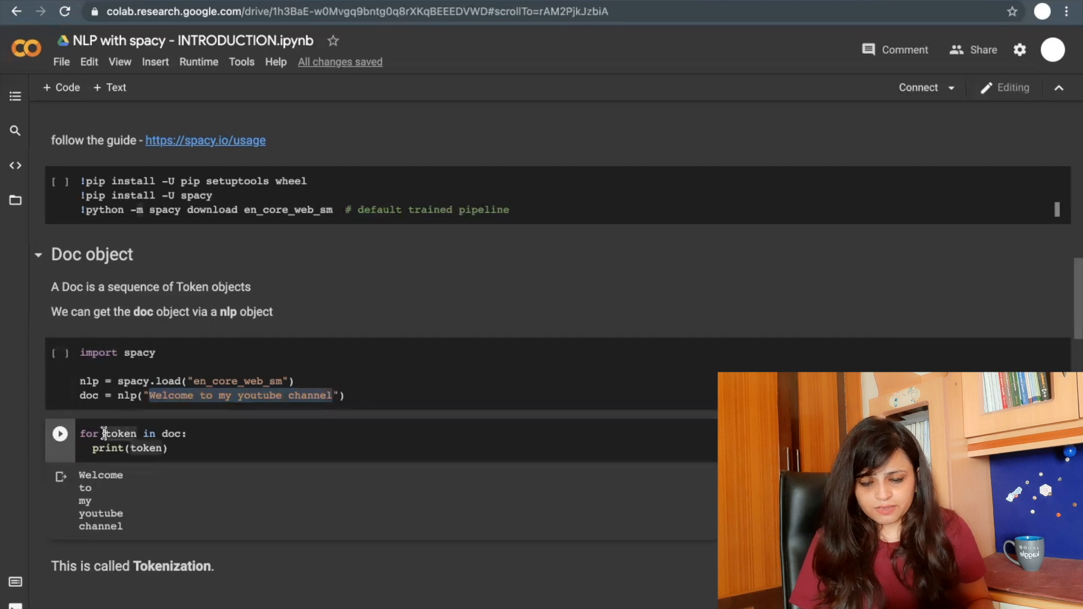
{"action": "double_click", "coordinate": [120, 433]}
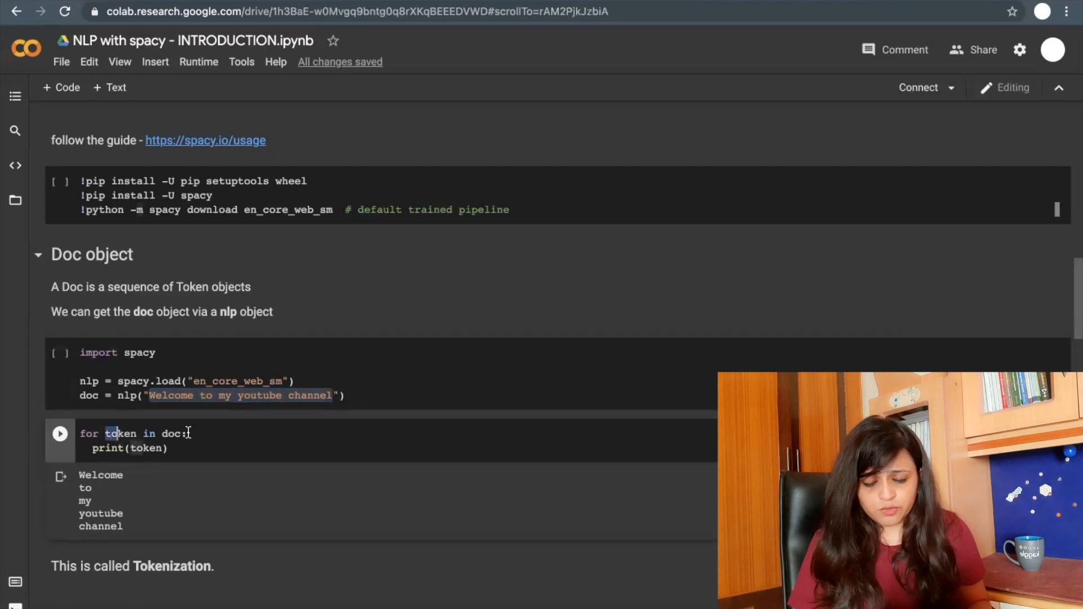
{"action": "triple_click", "coordinate": [130, 433]}
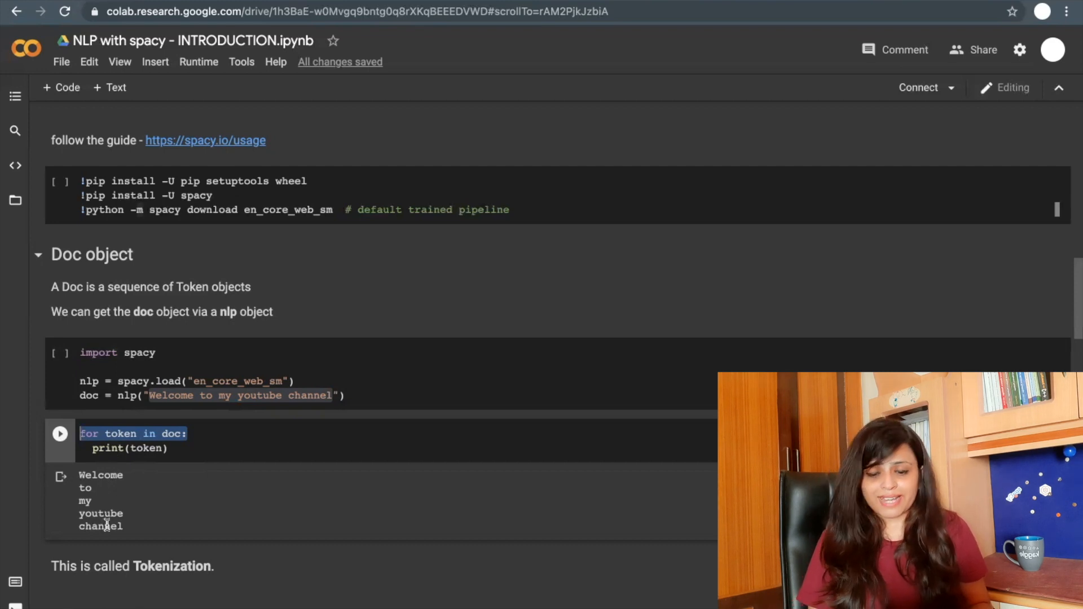
{"action": "scroll", "scroll_direction": "down", "scroll_amount": 3}
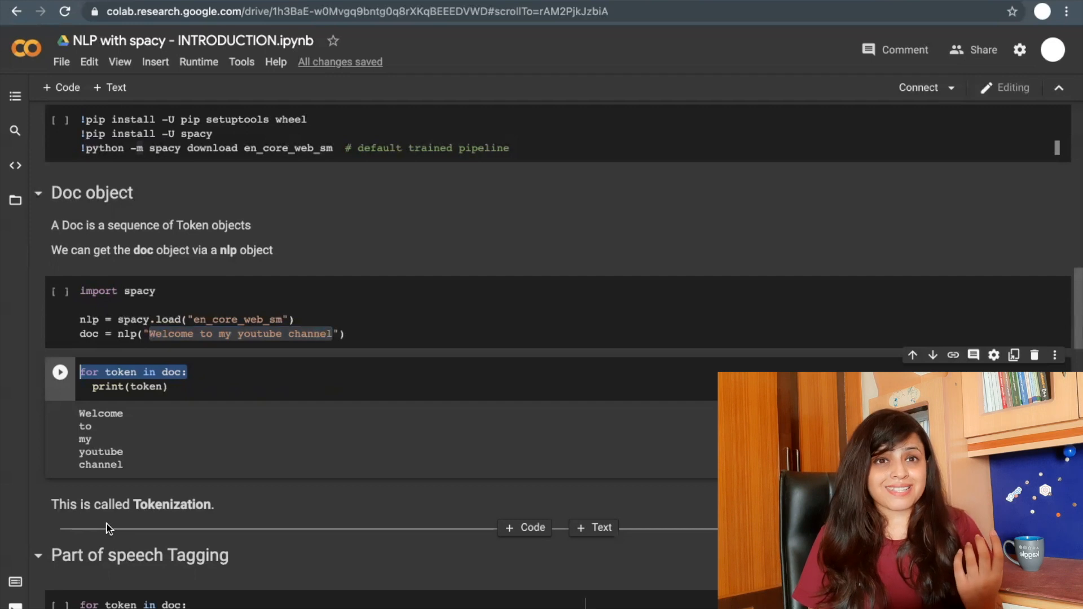
{"action": "scroll", "scroll_direction": "down", "scroll_amount": 3}
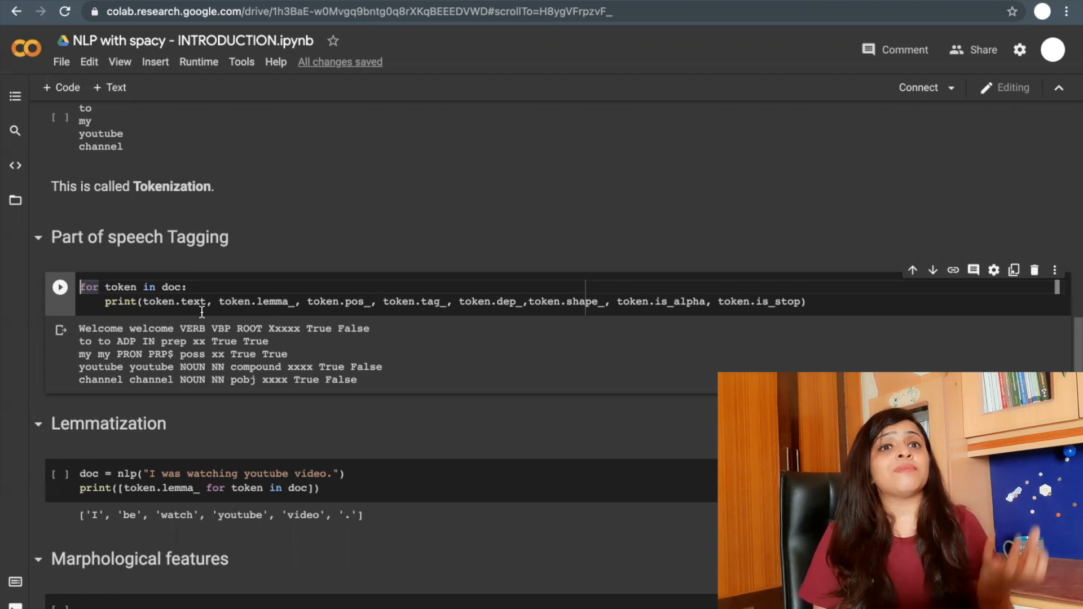
{"action": "double_click", "coordinate": [174, 301]}
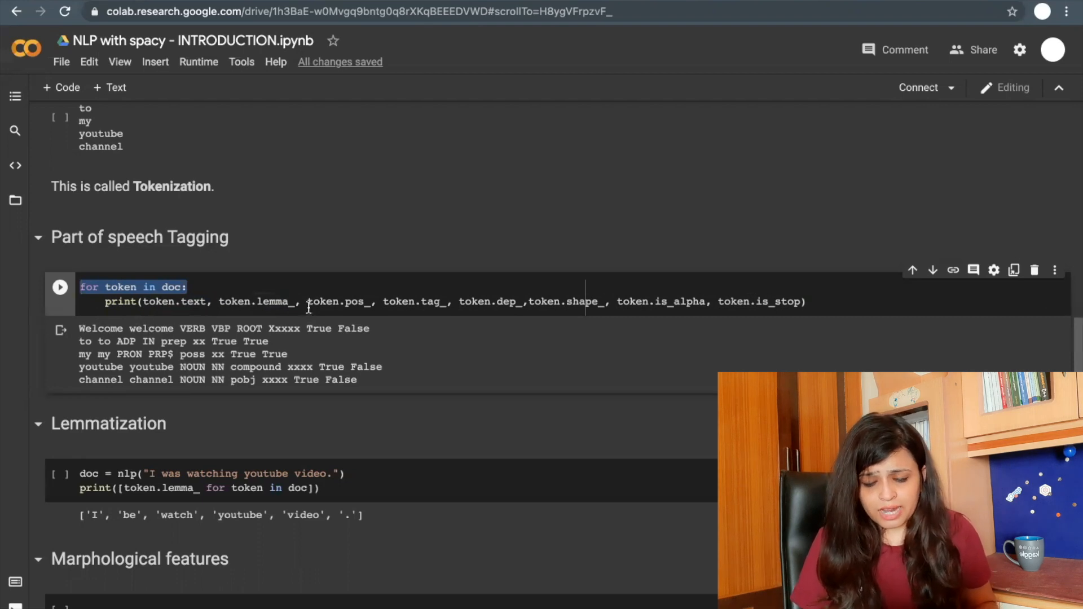
{"action": "mouse_move", "coordinate": [172, 339]}
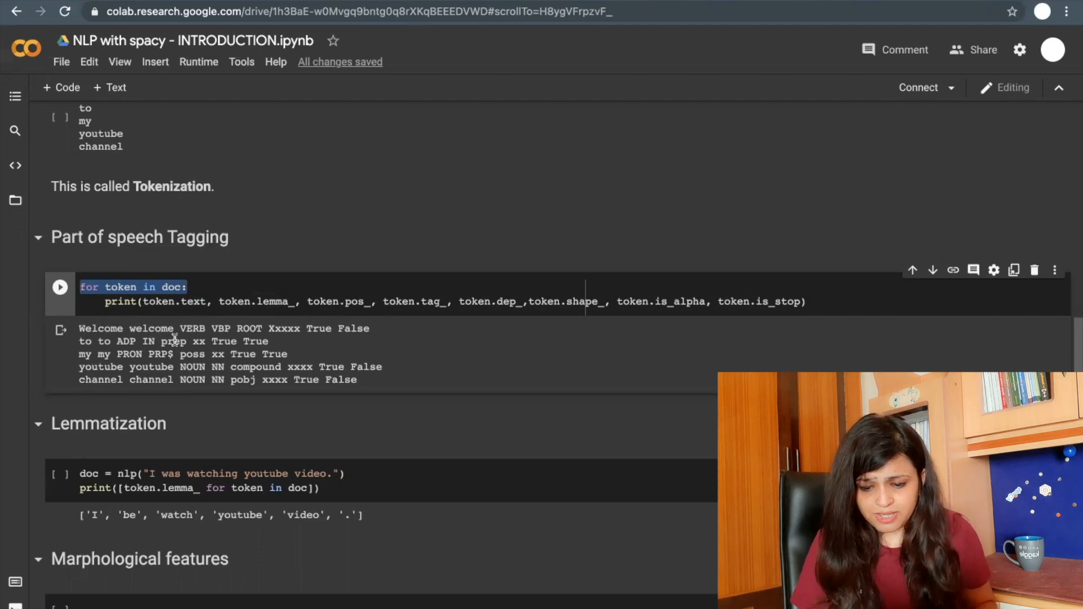
{"action": "double_click", "coordinate": [192, 328]}
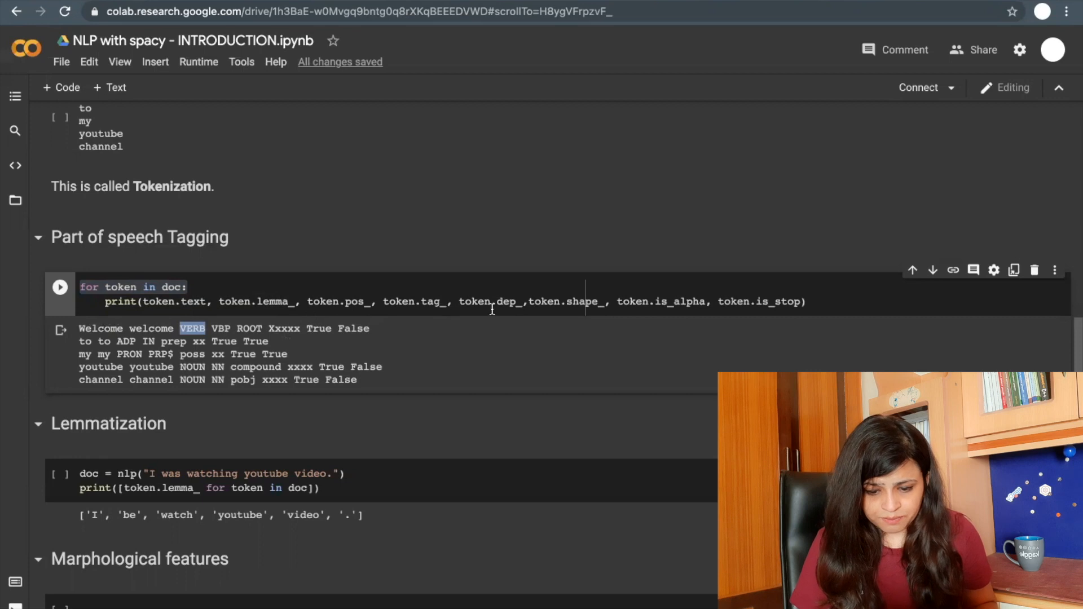
{"action": "double_click", "coordinate": [489, 302]}
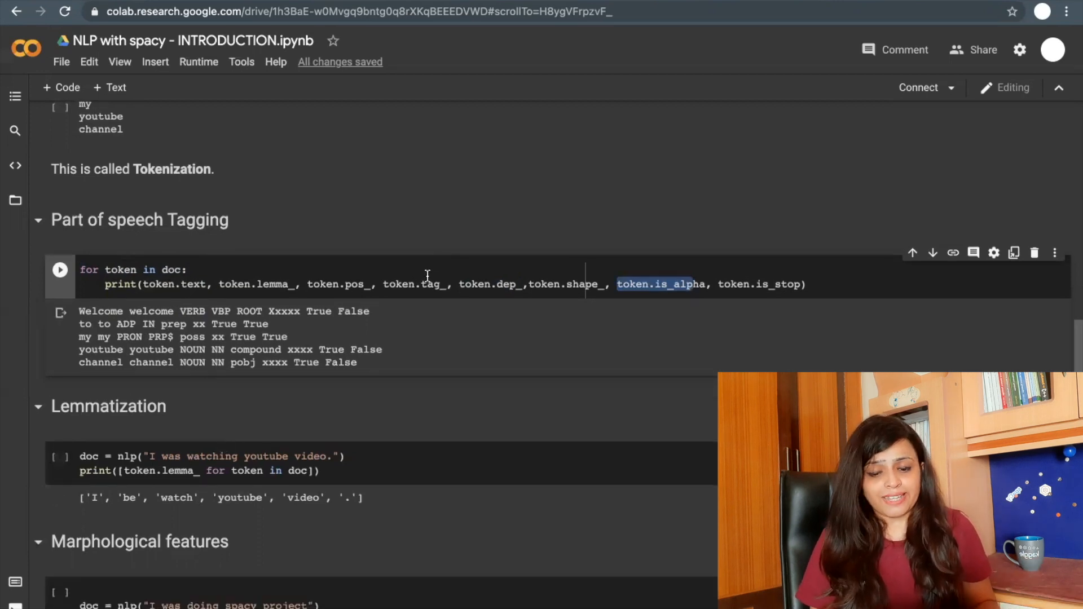
{"action": "scroll", "scroll_direction": "down", "scroll_amount": 3}
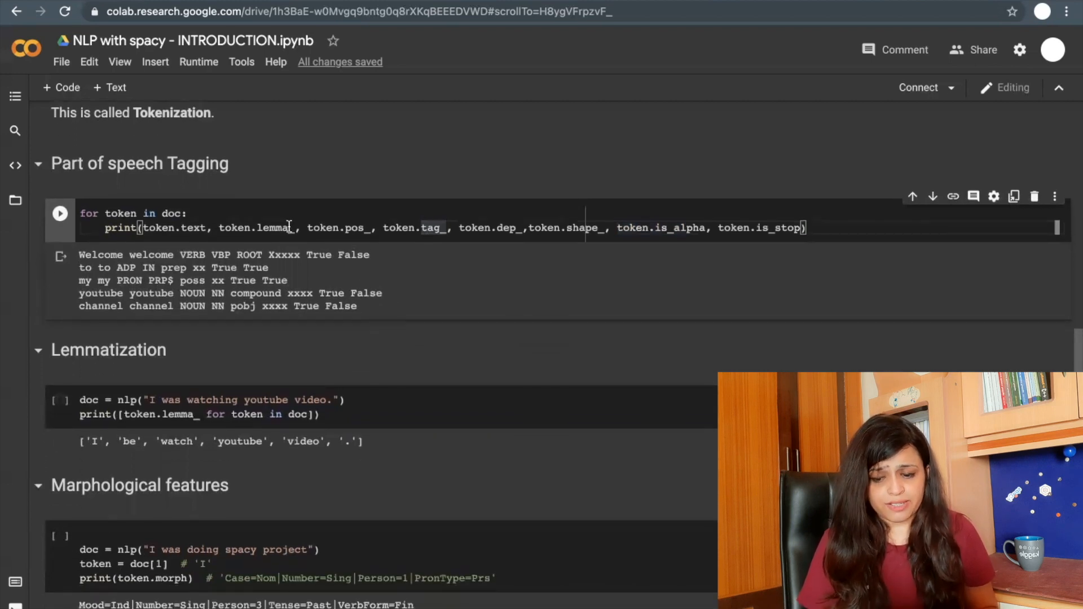
{"action": "double_click", "coordinate": [261, 227]}
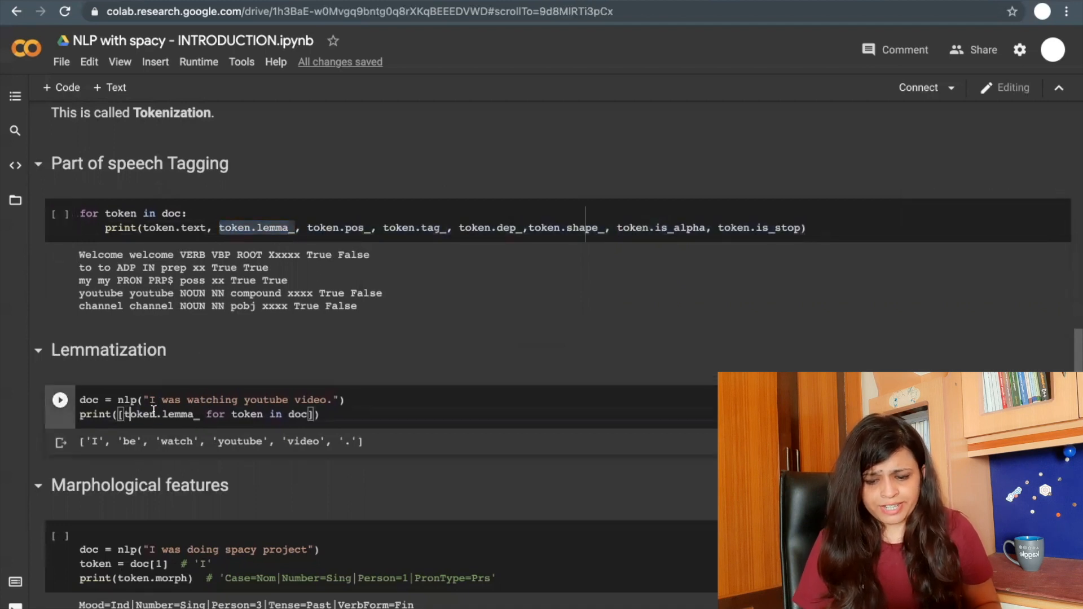
{"action": "double_click", "coordinate": [159, 414]}
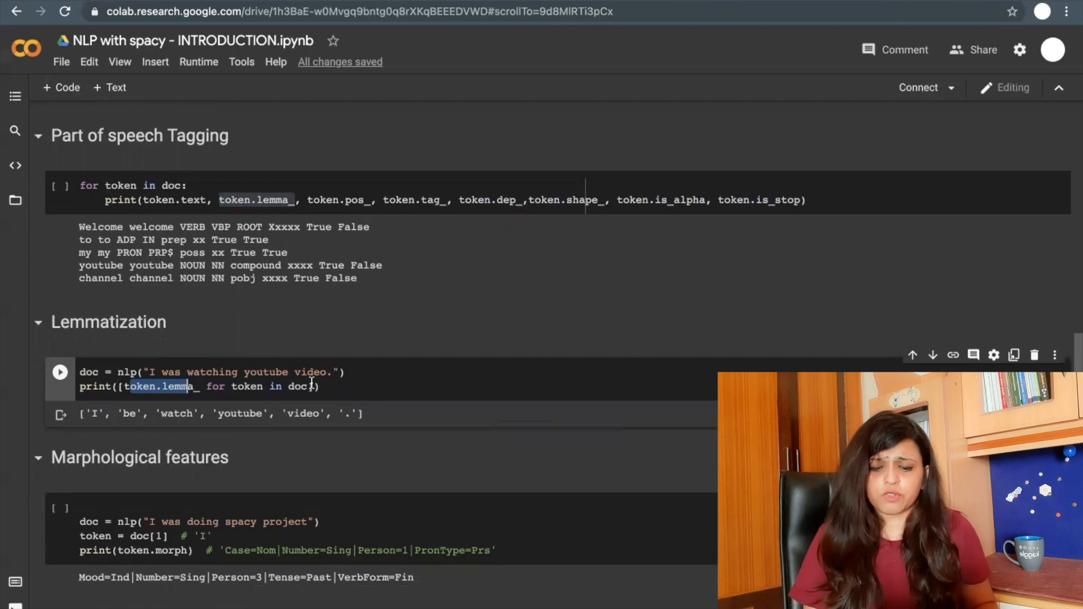
{"action": "scroll", "scroll_direction": "down", "scroll_amount": 3}
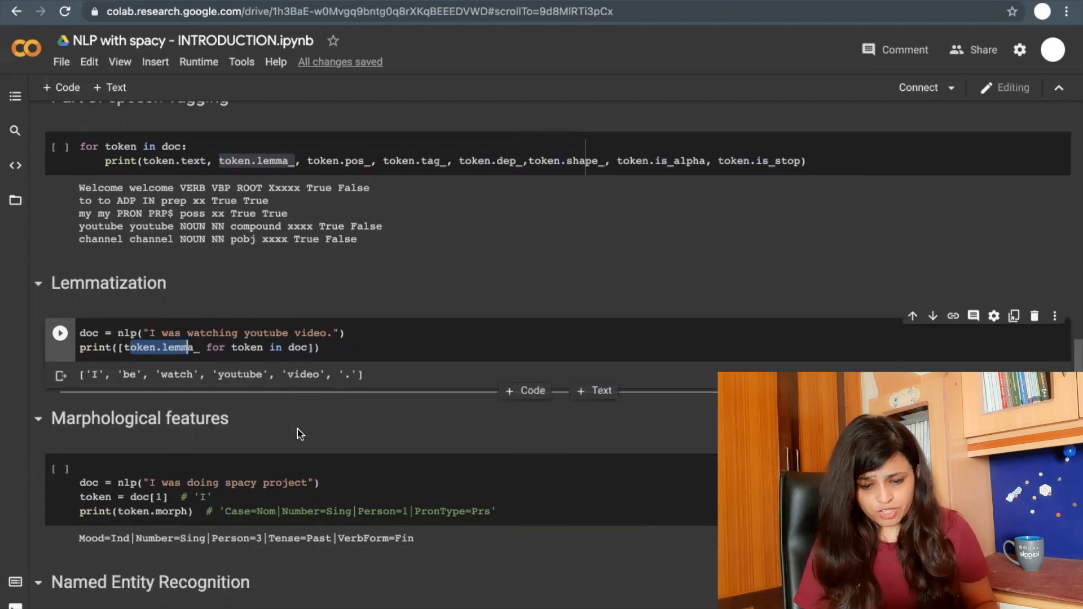
{"action": "scroll", "scroll_direction": "down", "scroll_amount": 3}
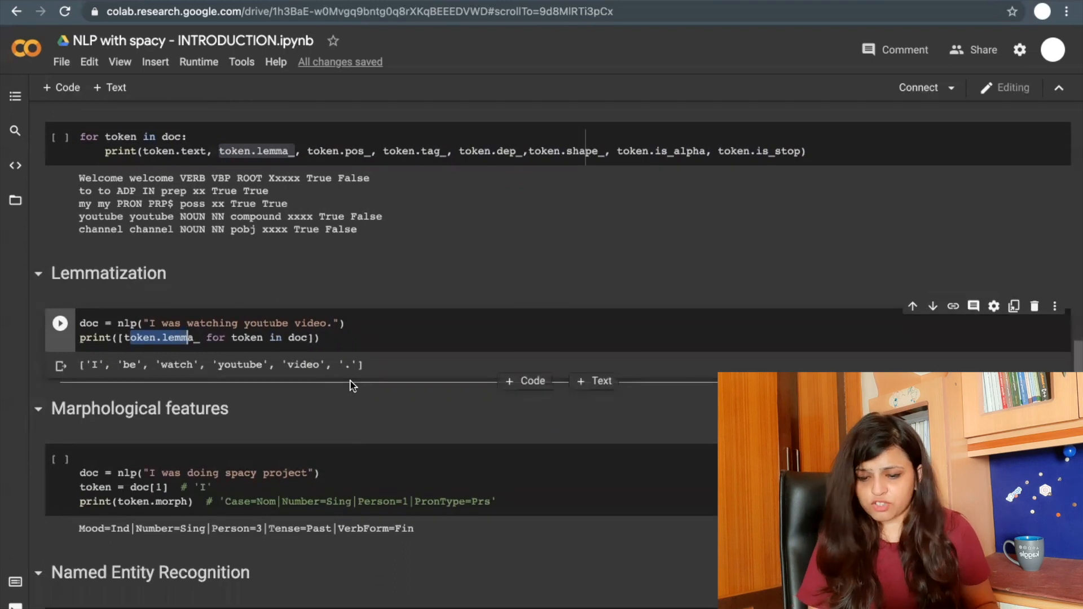
- Scroll down to the Morphological features cell inspecting doc[0] for the word I
{"action": "scroll", "scroll_direction": "down", "scroll_amount": 3}
{"action": "type", "text": "0"}
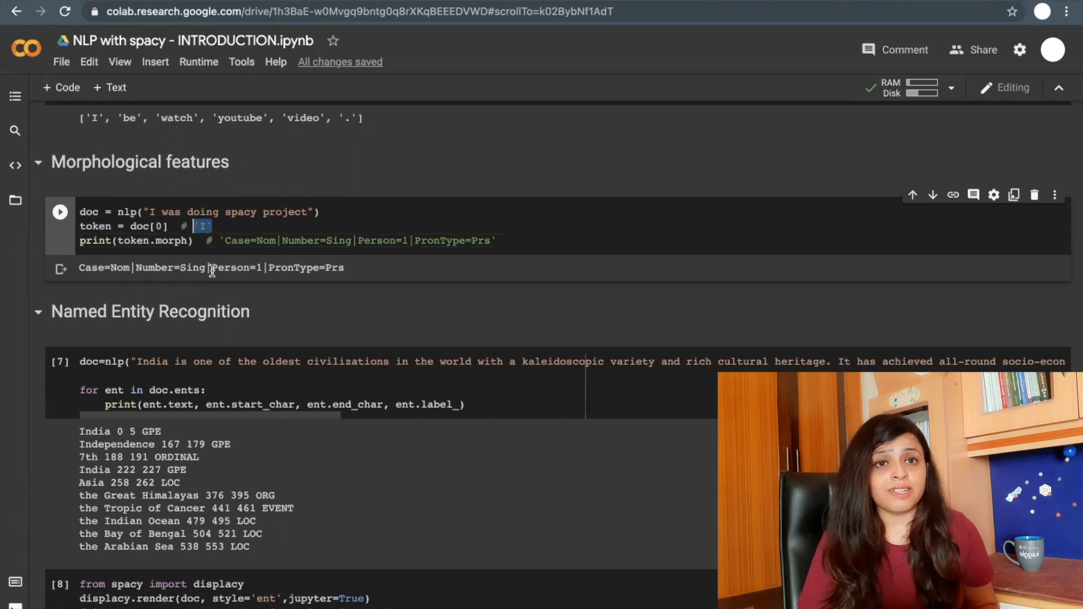
{"action": "mouse_move", "coordinate": [165, 287]}
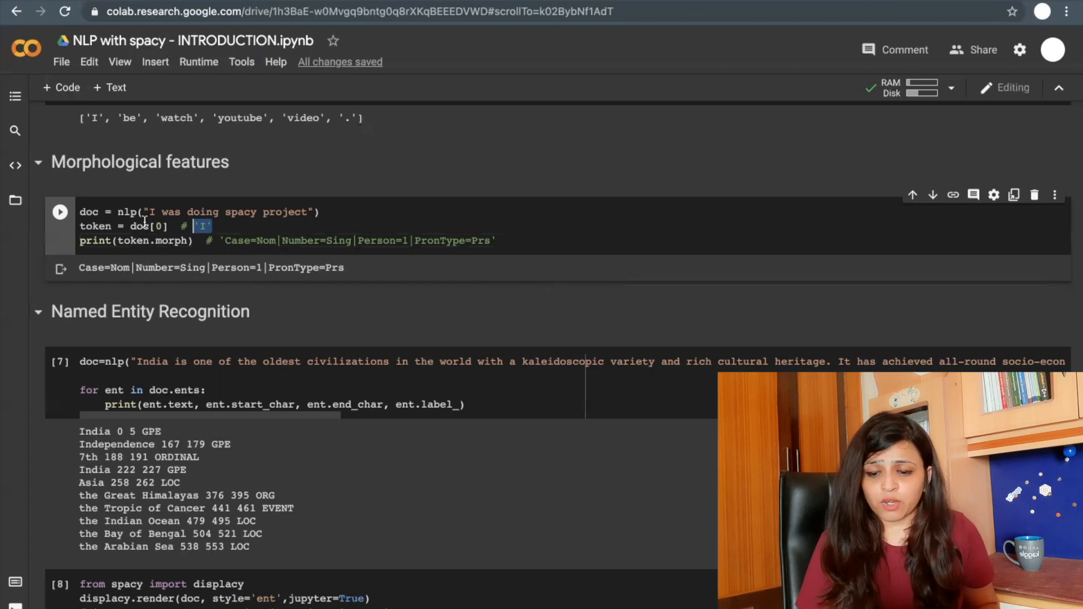
{"action": "mouse_move", "coordinate": [277, 276]}
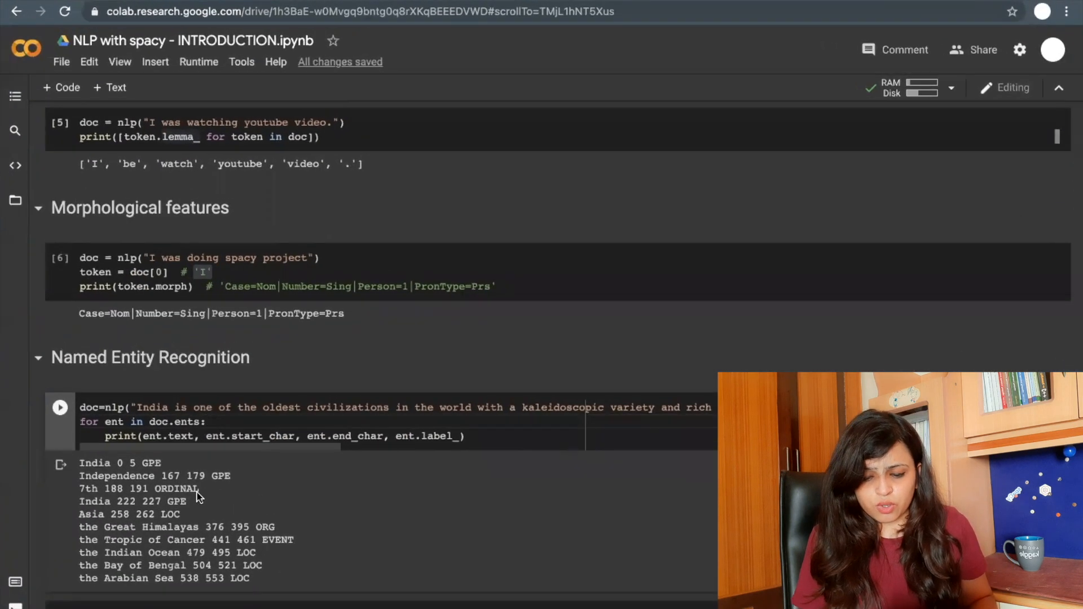
{"action": "scroll", "scroll_direction": "down", "scroll_amount": 3}
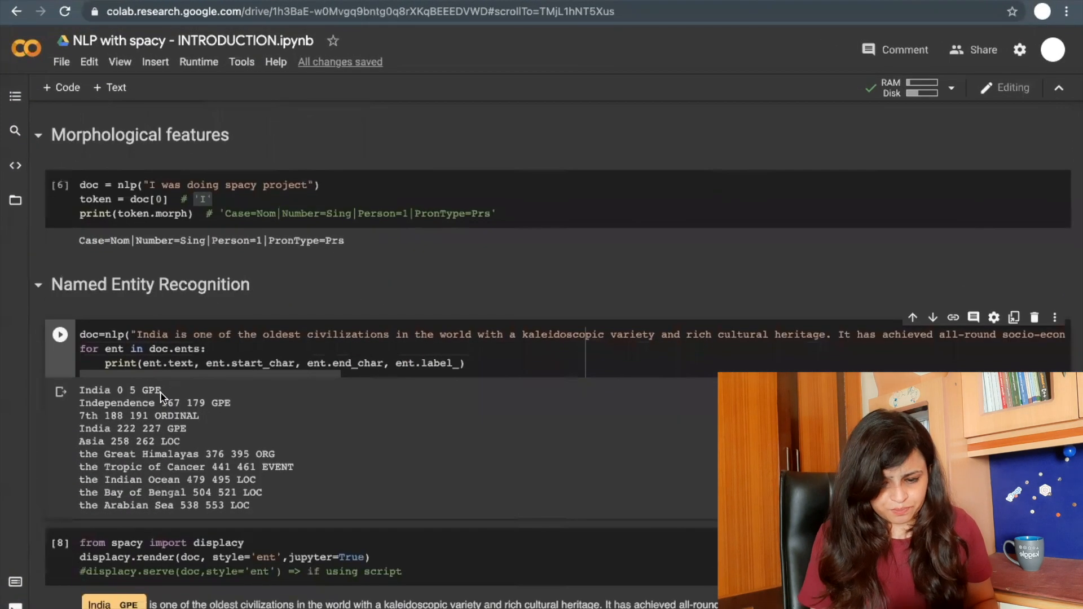
{"action": "scroll", "scroll_direction": "down", "scroll_amount": 3}
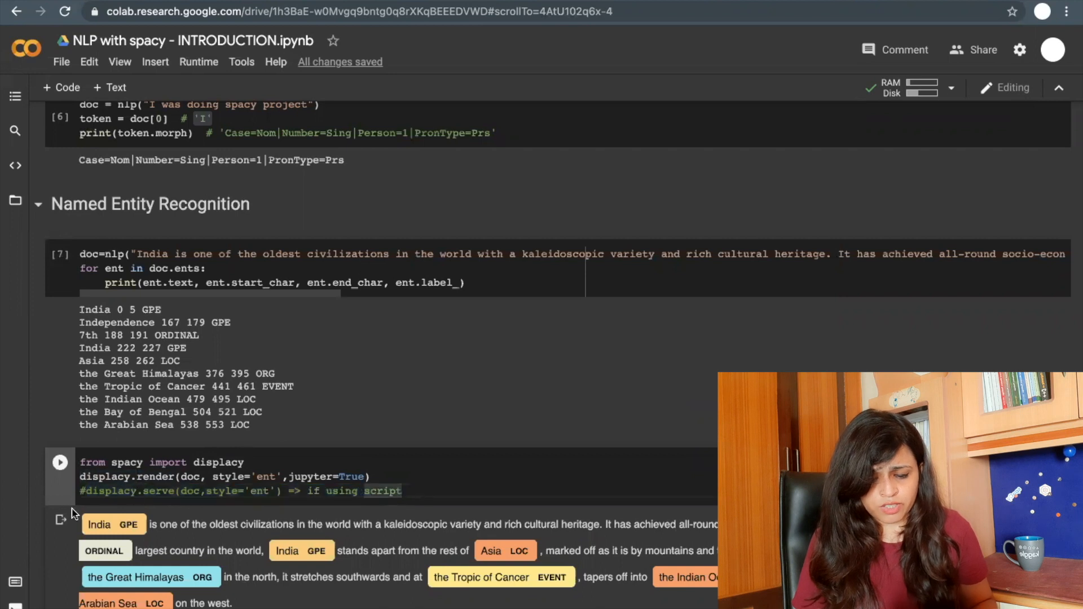
{"action": "triple_click", "coordinate": [240, 491]}
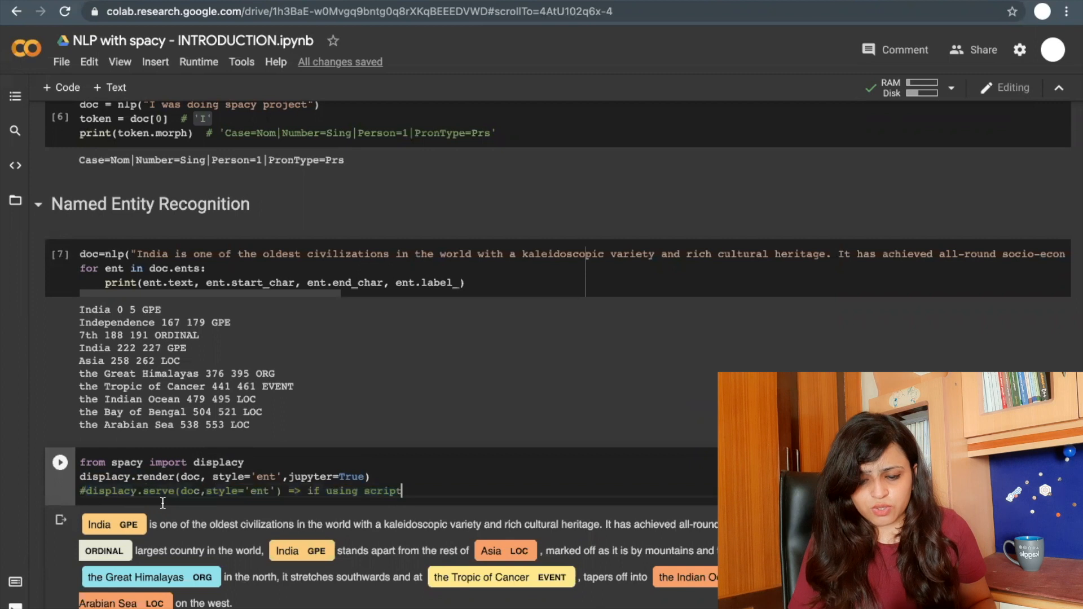
{"action": "double_click", "coordinate": [158, 491]}
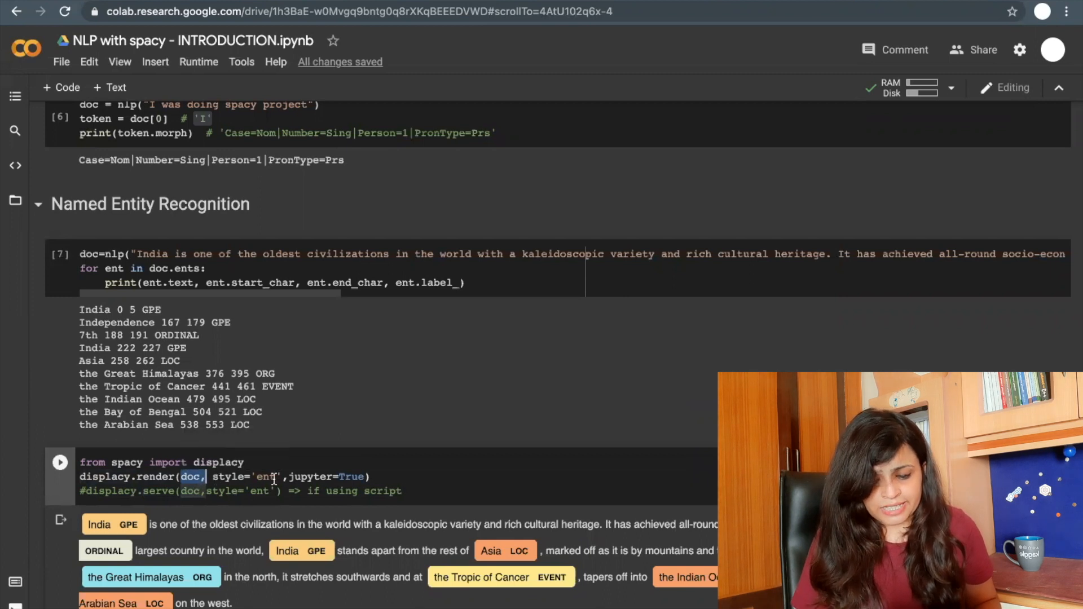
{"action": "scroll", "scroll_direction": "down", "scroll_amount": 3}
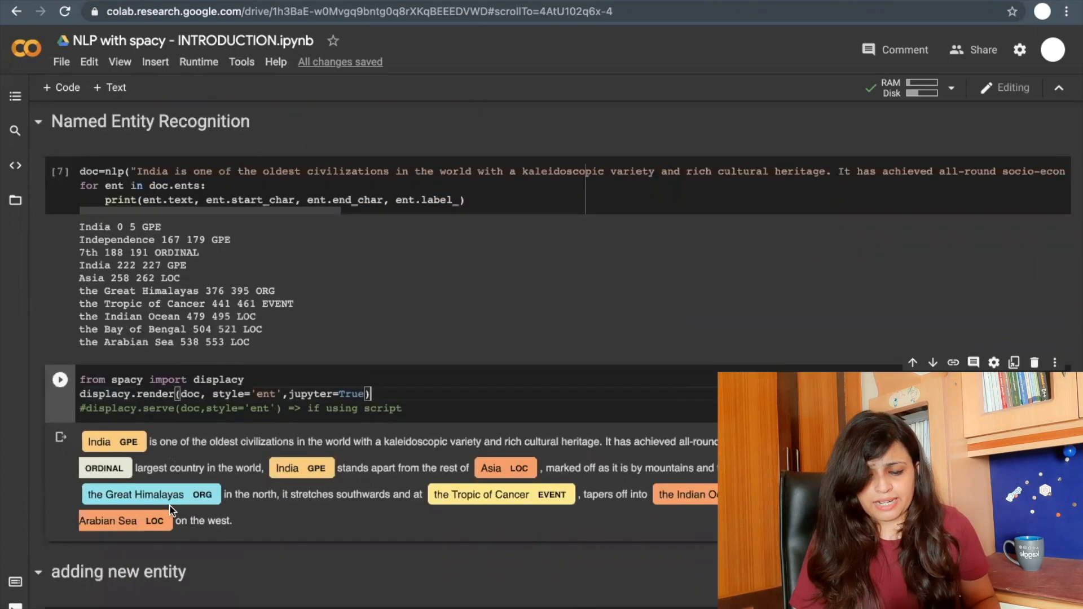
{"action": "scroll", "scroll_direction": "down", "scroll_amount": 3}
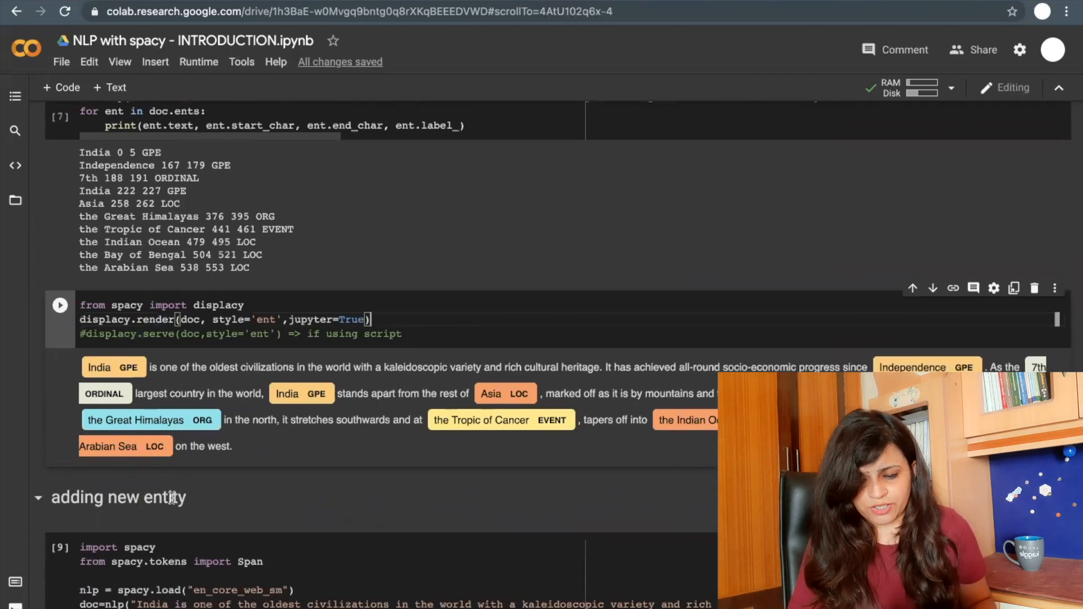
{"action": "scroll", "scroll_direction": "down", "scroll_amount": 3}
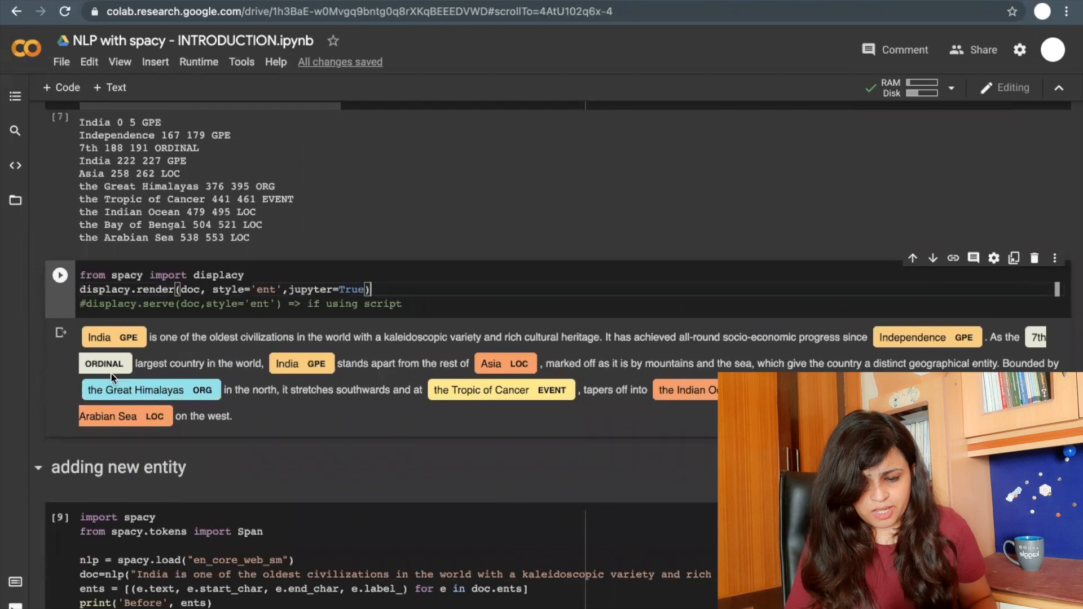
{"action": "mouse_move", "coordinate": [619, 413]}
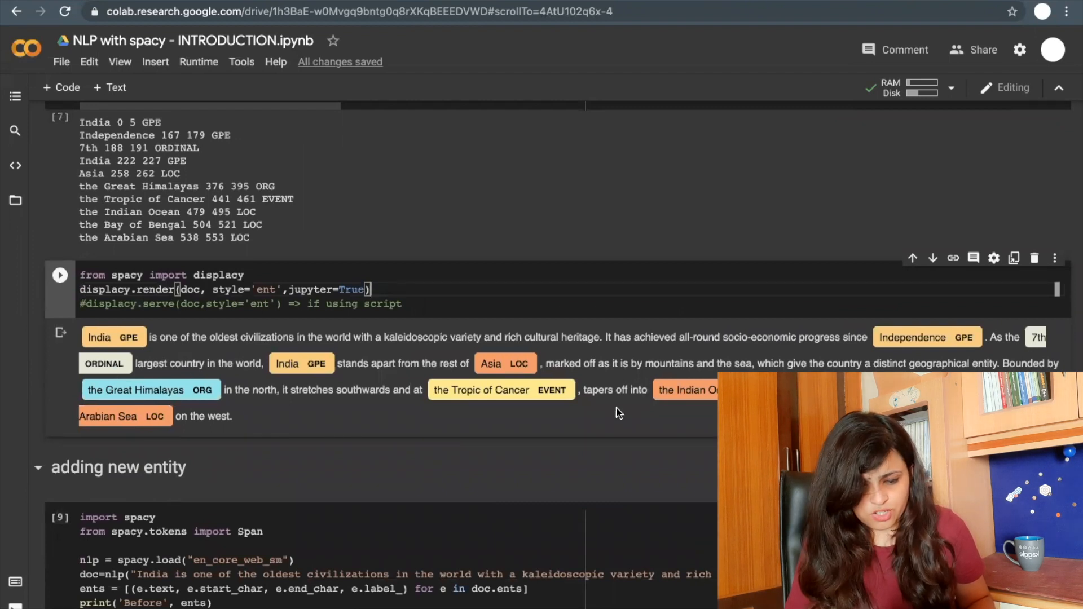
{"action": "scroll", "scroll_direction": "down", "scroll_amount": 3}
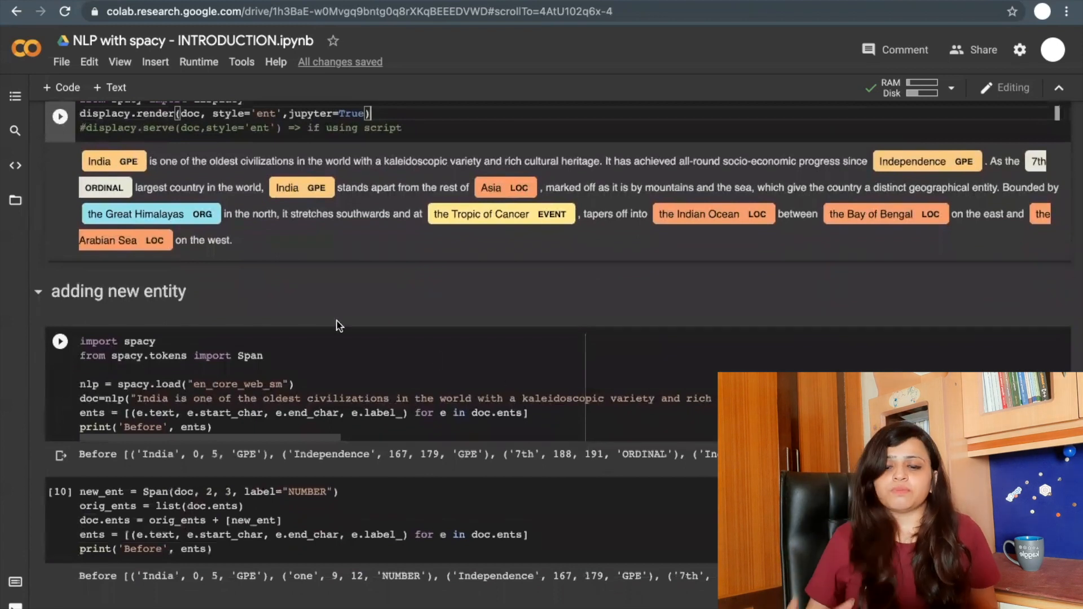
{"action": "scroll", "scroll_direction": "down", "scroll_amount": 3}
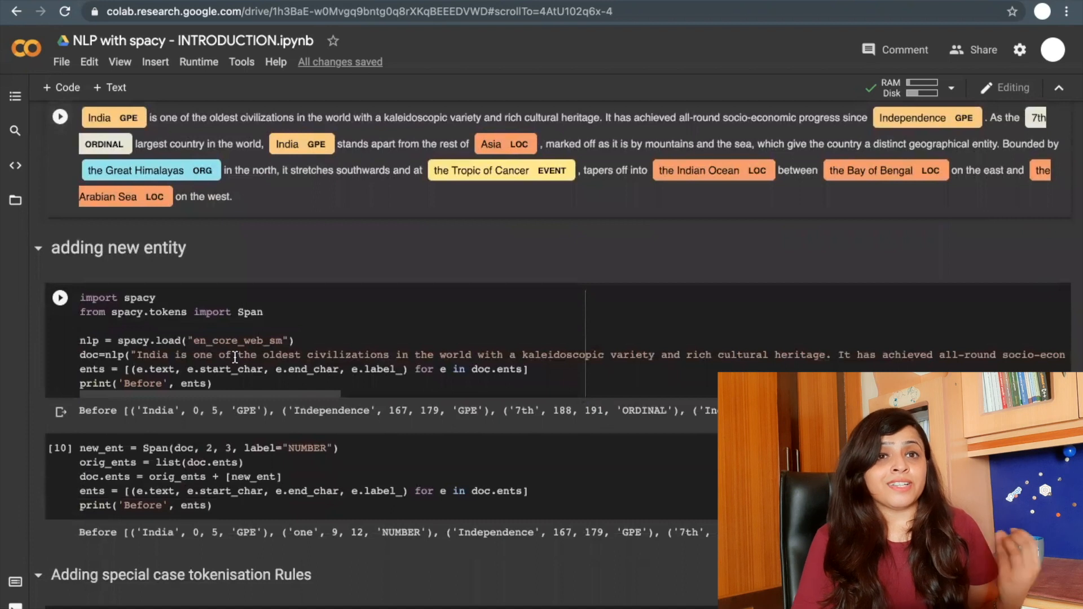
{"action": "mouse_move", "coordinate": [256, 380]}
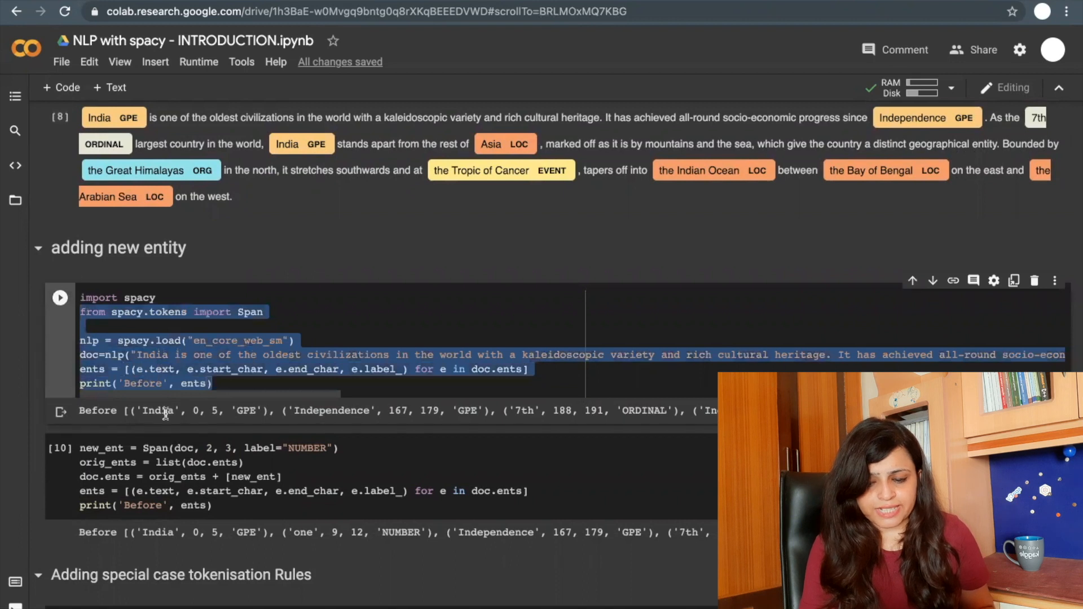
{"action": "mouse_move", "coordinate": [319, 422]}
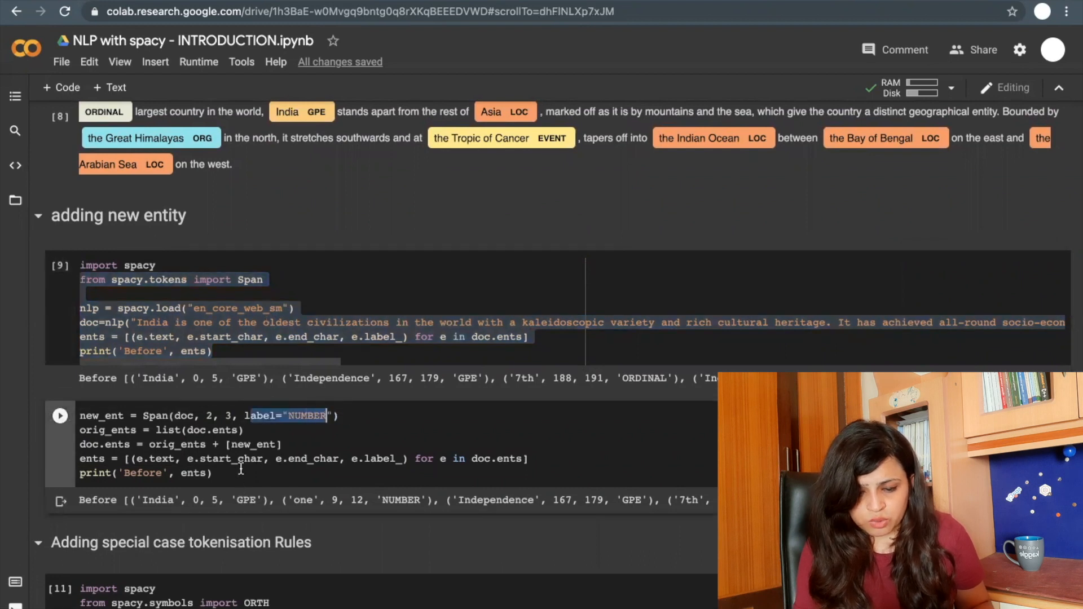
{"action": "scroll", "scroll_direction": "down", "scroll_amount": 3}
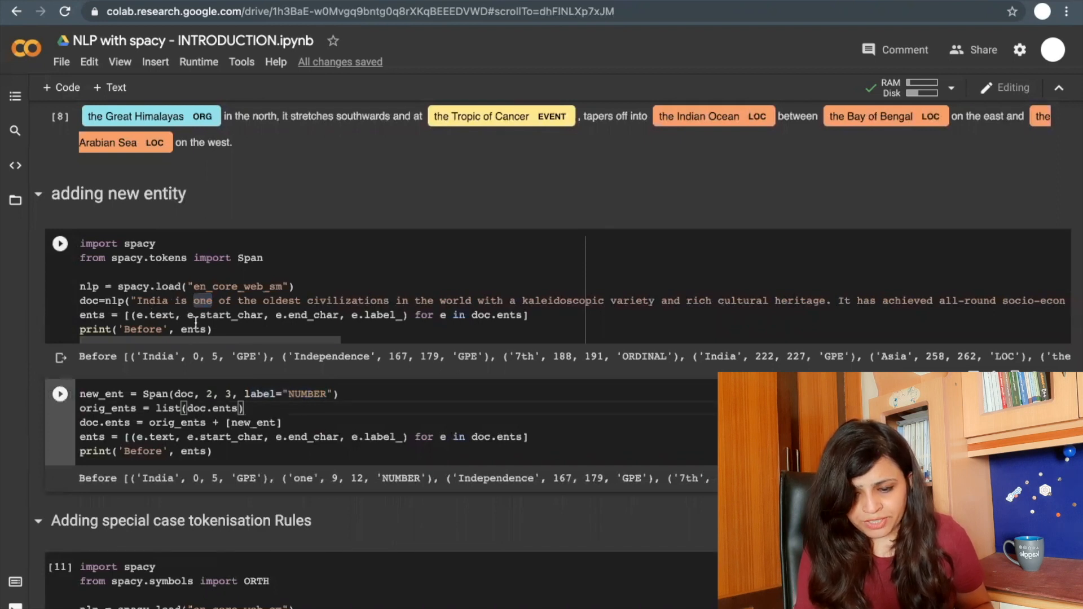
{"action": "left_click", "coordinate": [59, 243]}
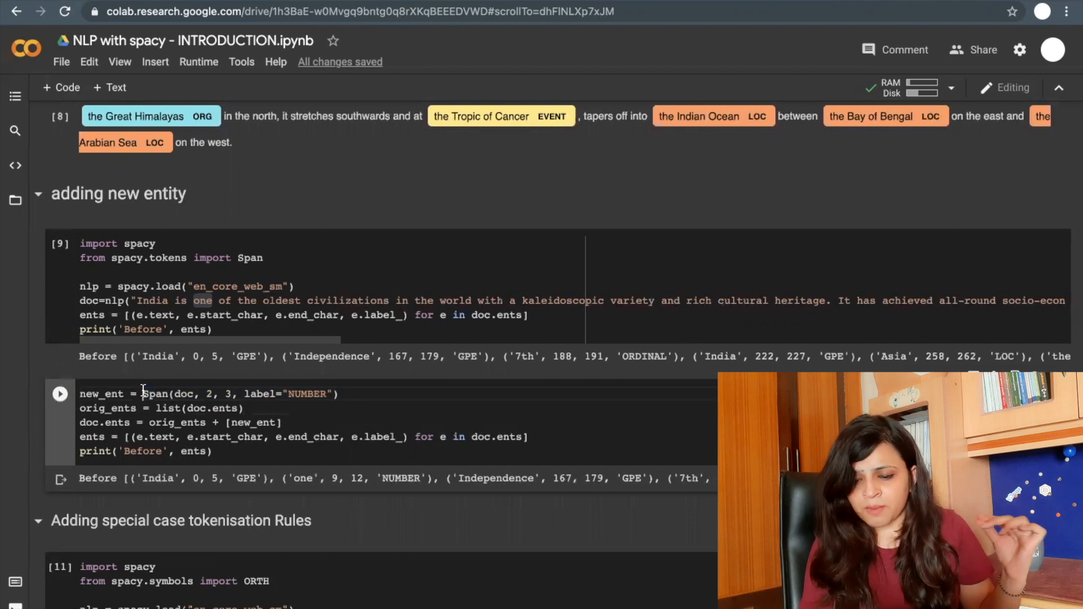
{"action": "double_click", "coordinate": [100, 394]}
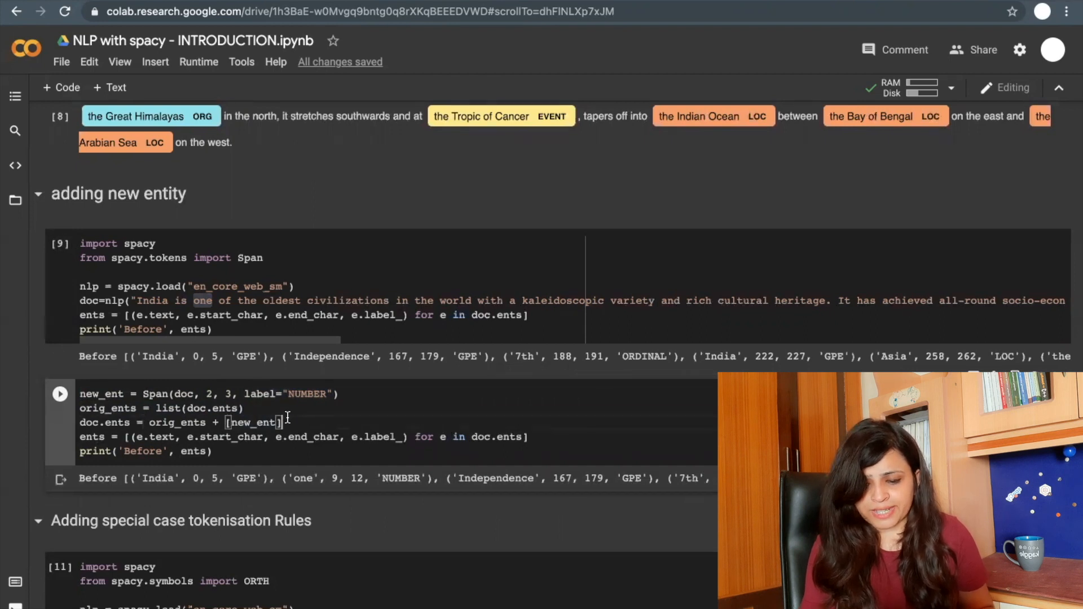
{"action": "left_click_drag", "start_coordinate": [146, 422], "coordinate": [283, 422]}
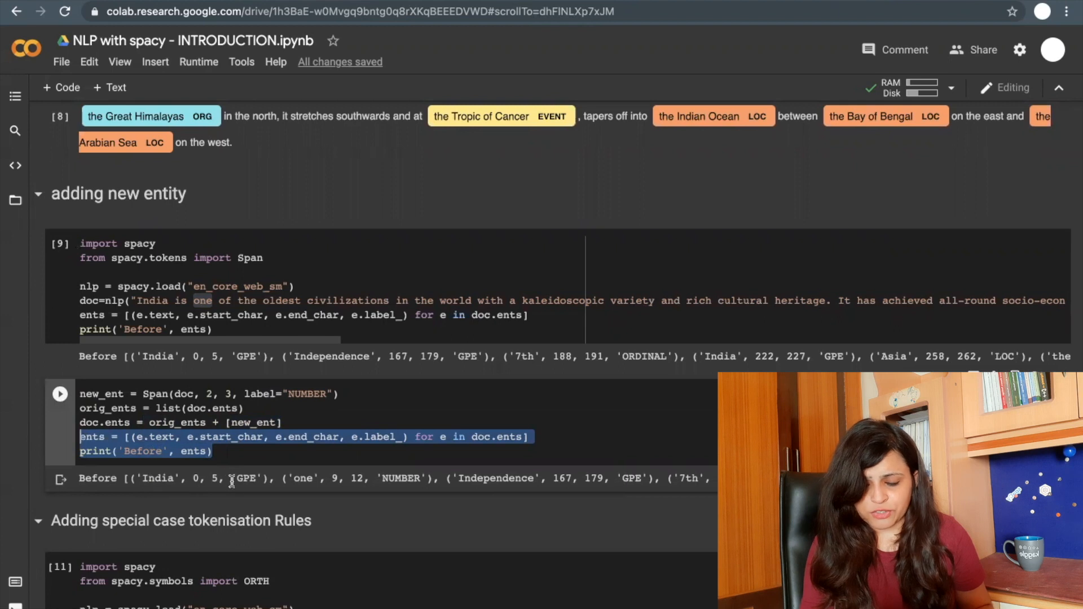
{"action": "mouse_move", "coordinate": [377, 482]}
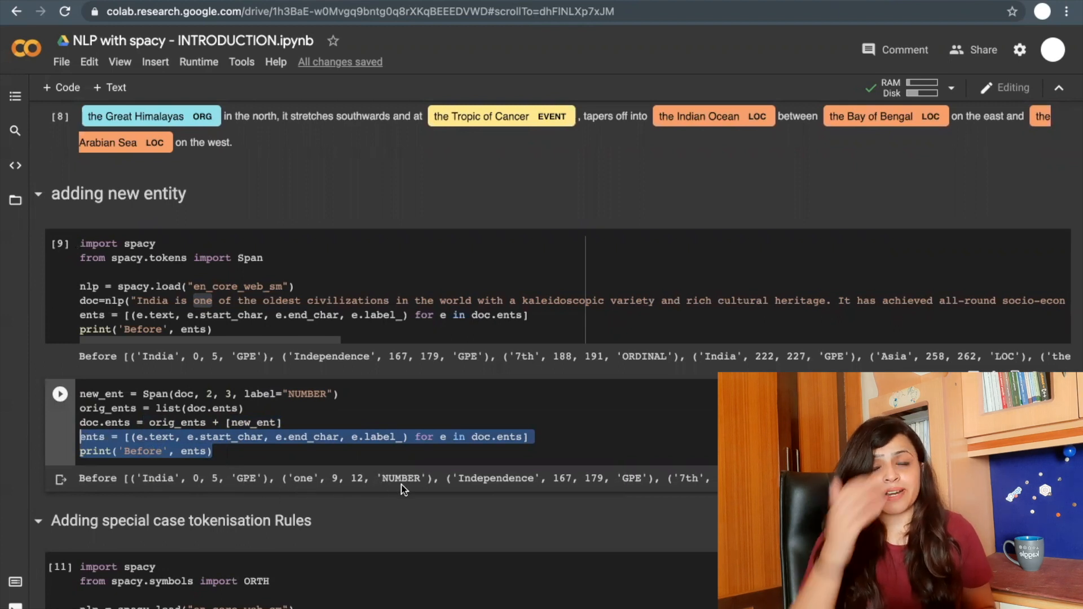
{"action": "scroll", "scroll_direction": "down", "scroll_amount": 3}
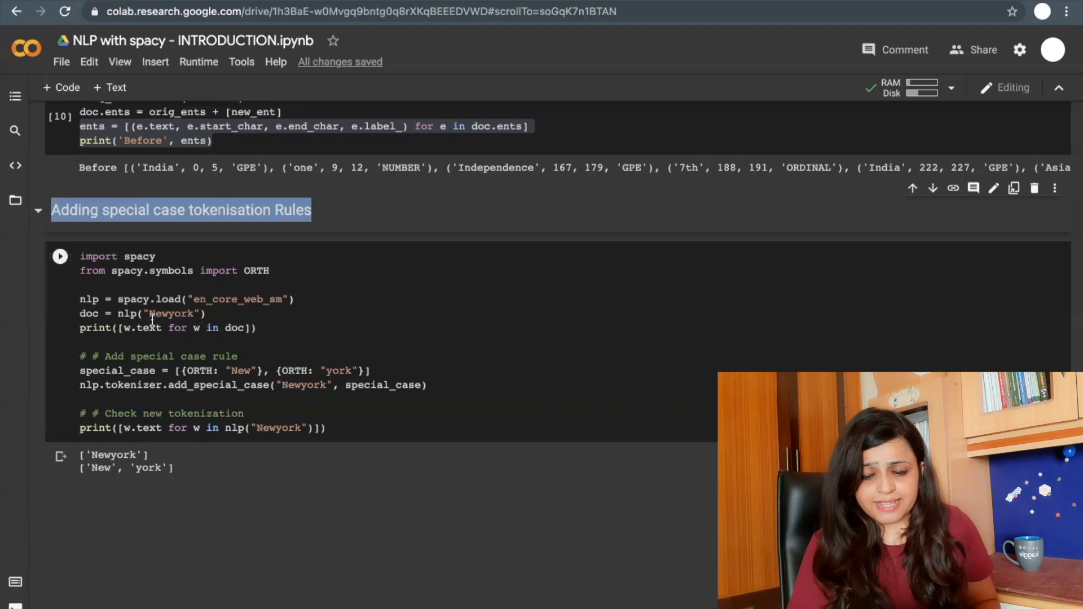
{"action": "double_click", "coordinate": [170, 313]}
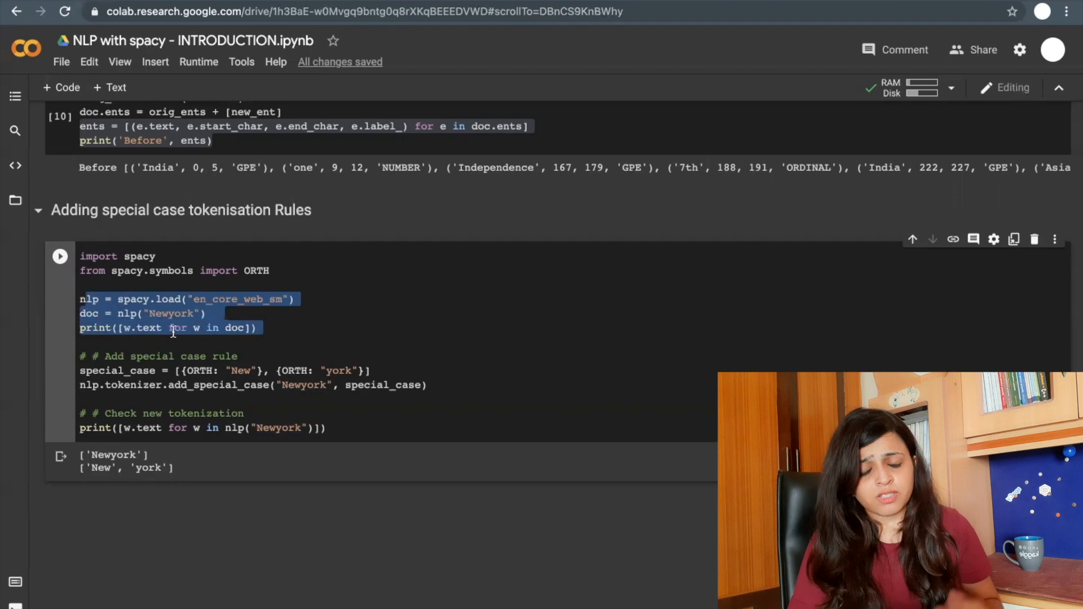
{"action": "mouse_move", "coordinate": [198, 360]}
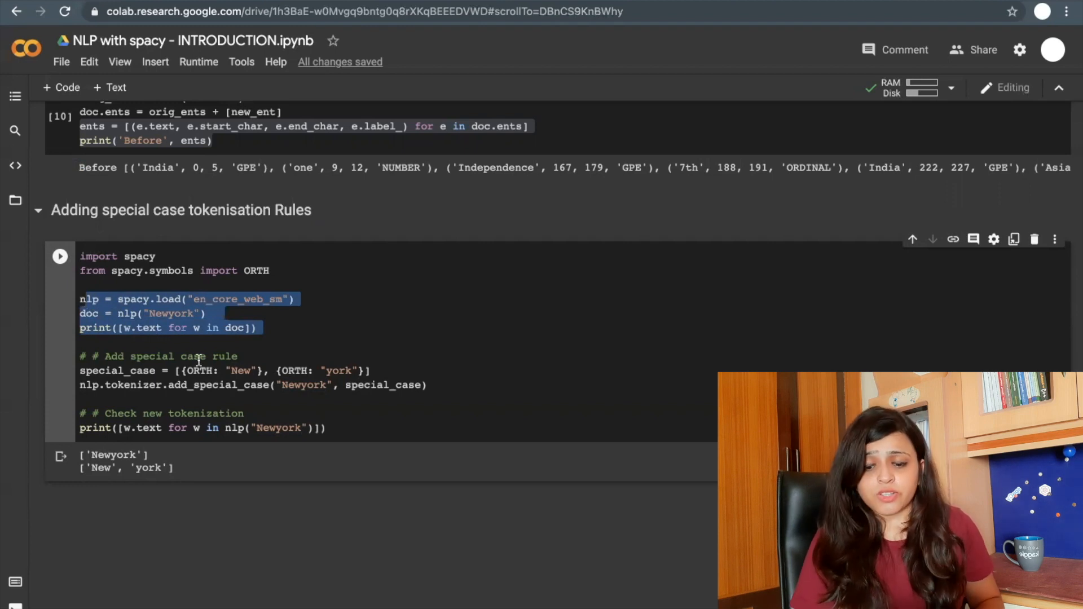
{"action": "mouse_move", "coordinate": [135, 390]}
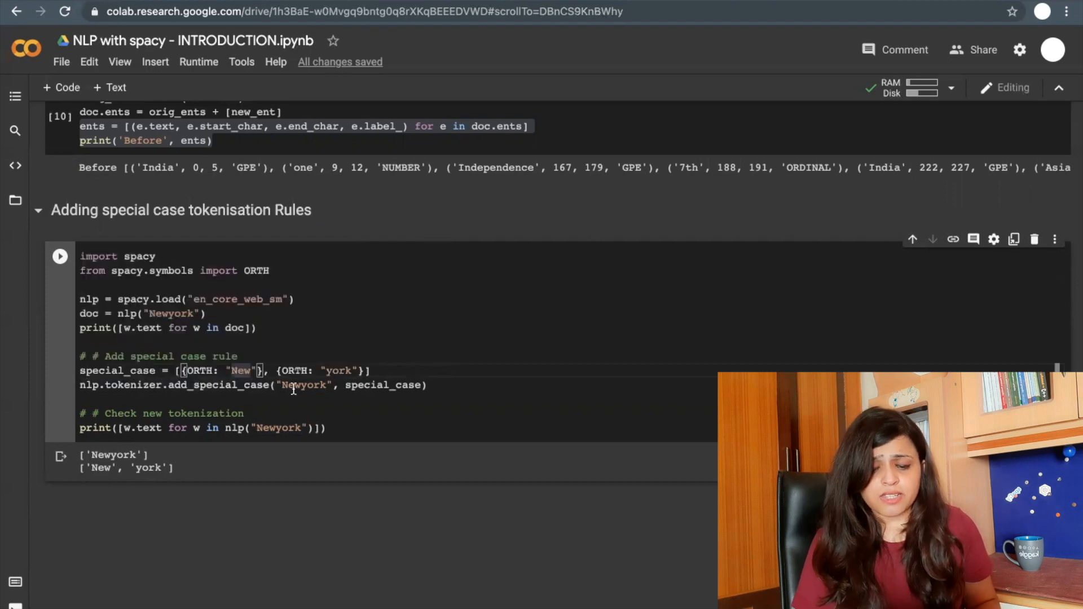
{"action": "double_click", "coordinate": [304, 385]}
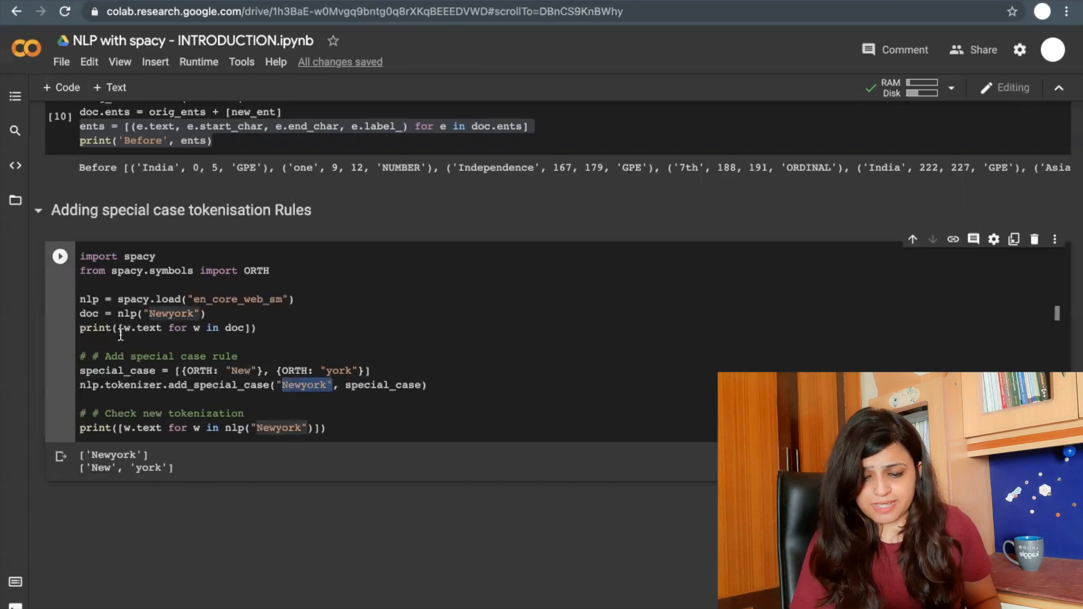